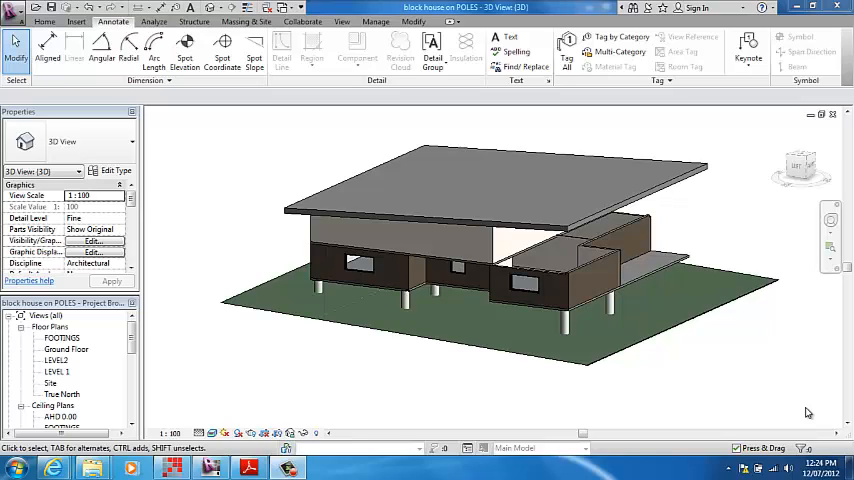
pyautogui.moveTo(408, 346)
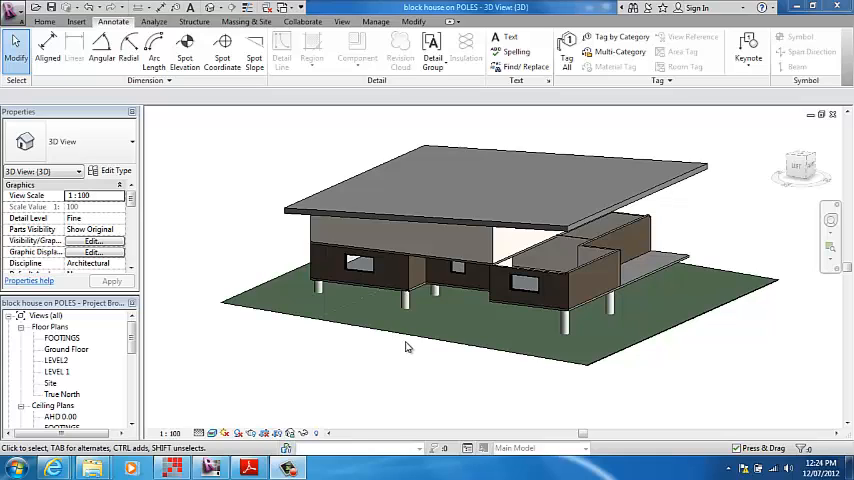
pyautogui.moveTo(298, 379)
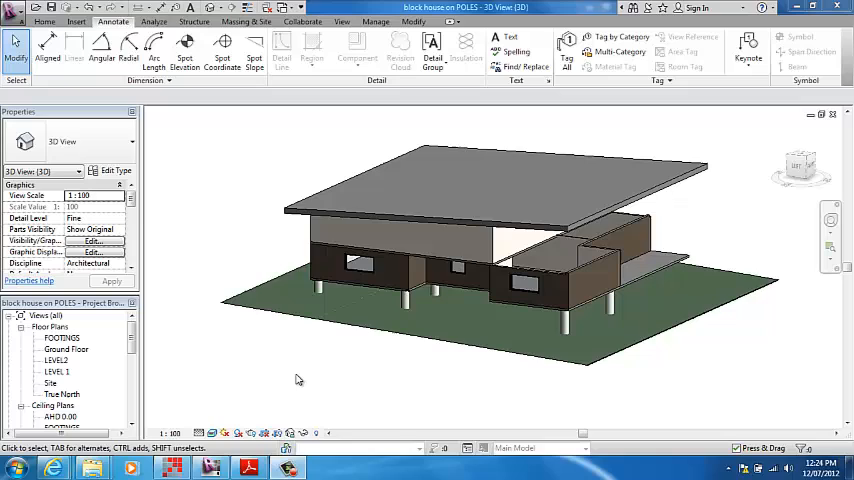
pyautogui.moveTo(407, 276)
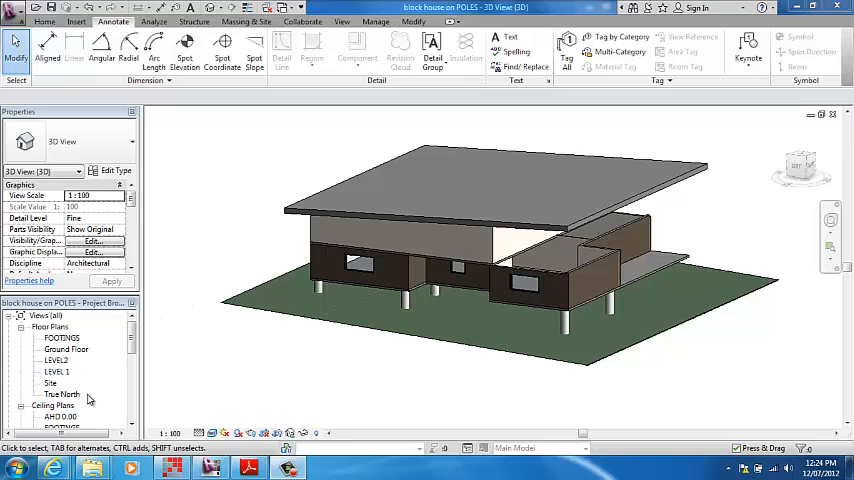
pyautogui.moveTo(85, 363)
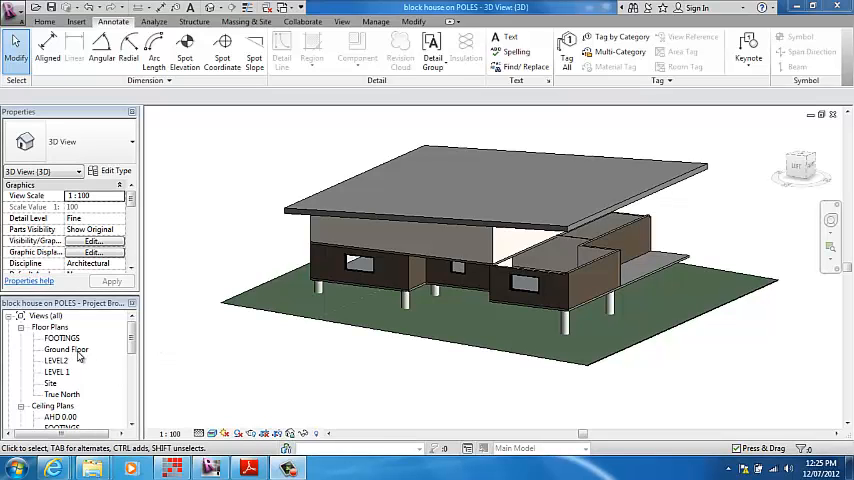
# Step: Open the block house's Ground Floor plan view from the Project Browser
pyautogui.doubleClick(66, 349)
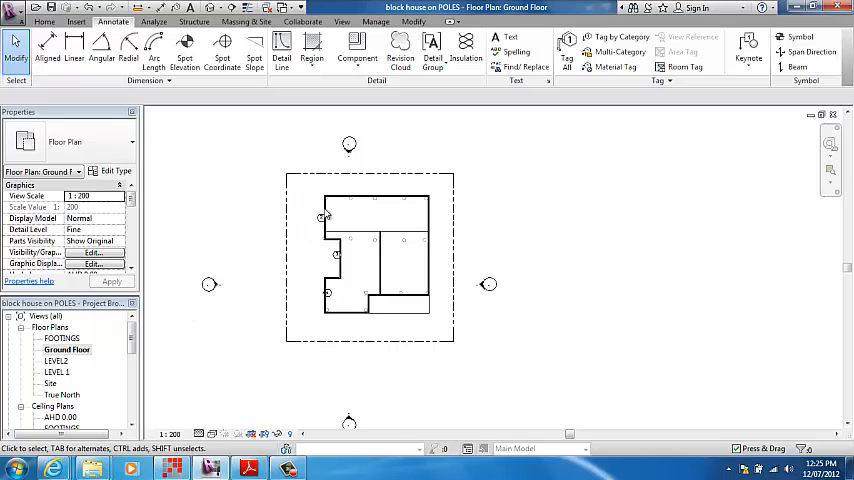
pyautogui.moveTo(340, 162)
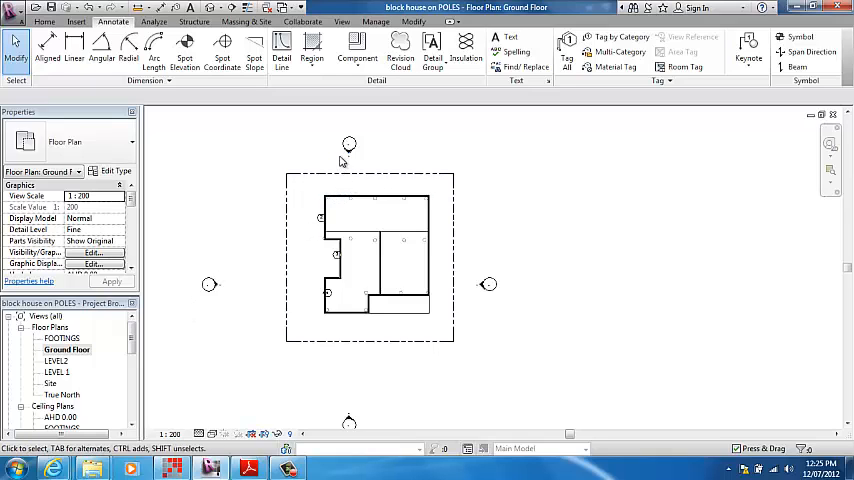
pyautogui.click(335, 240)
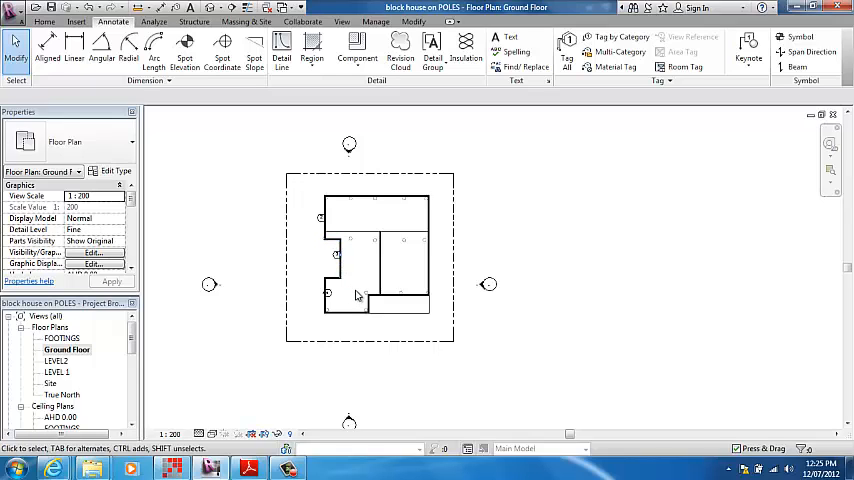
pyautogui.moveTo(362, 289)
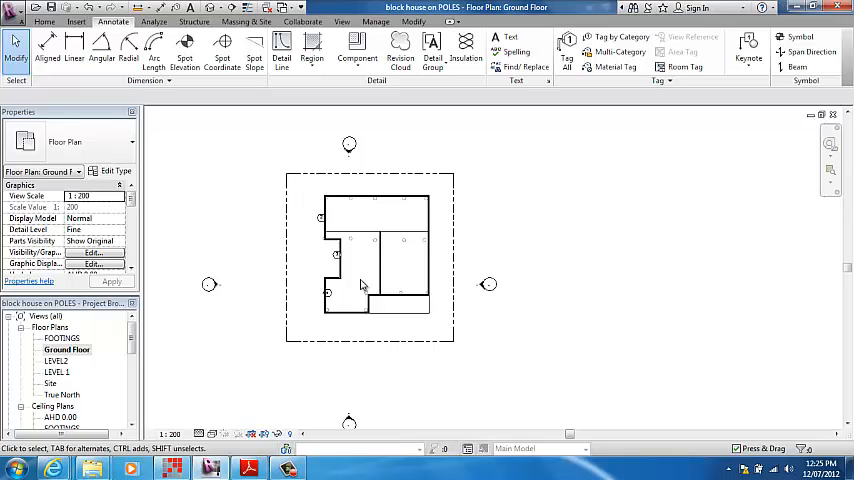
pyautogui.click(343, 255)
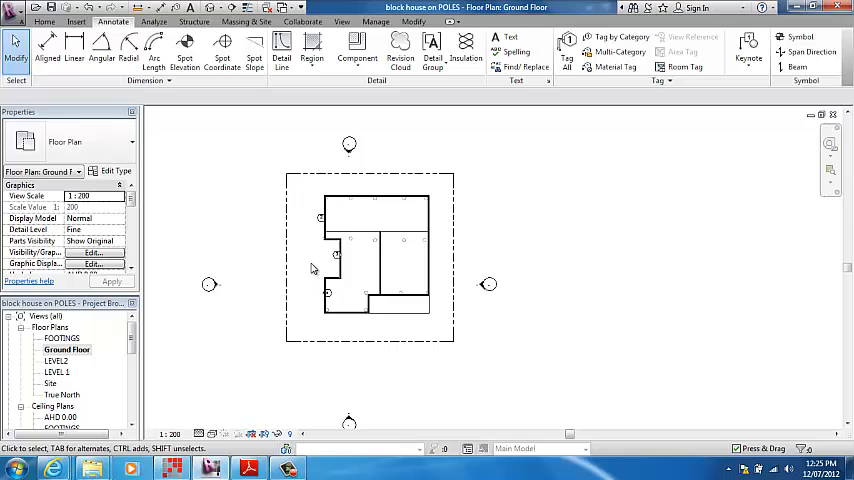
pyautogui.moveTo(293, 246)
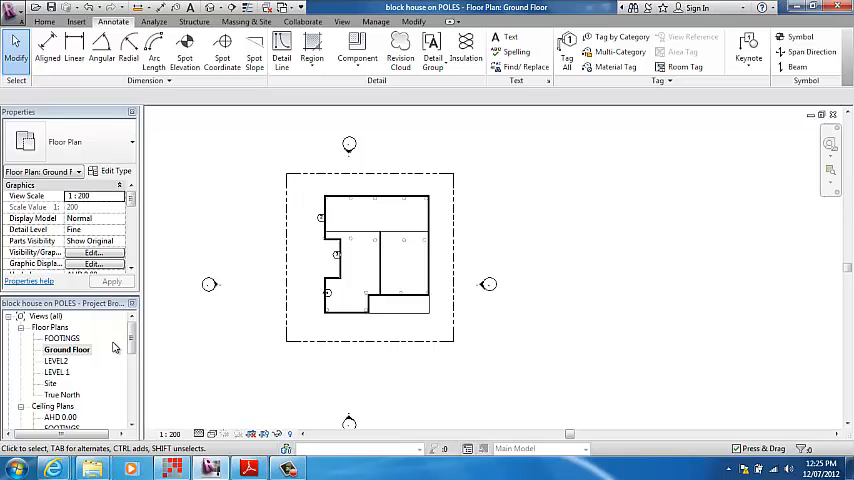
pyautogui.moveTo(78, 358)
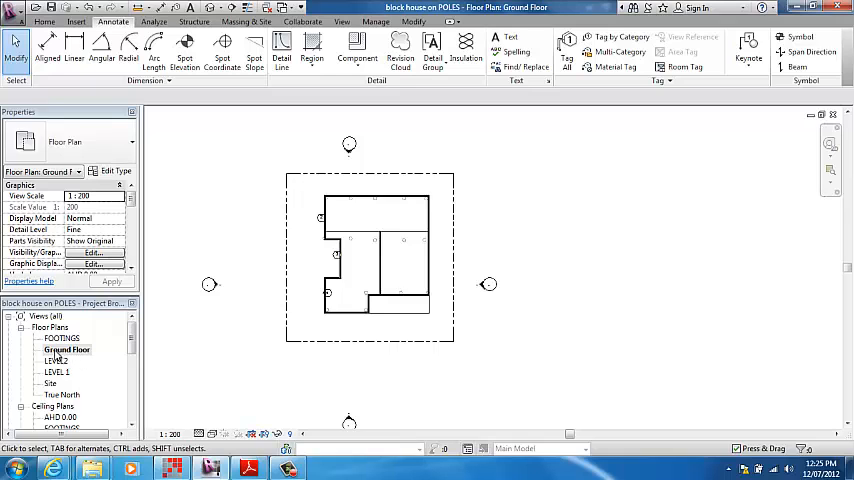
# Step: Duplicate the Ground Floor view and rename the copy 'TASK 1 FLOOR PLAN GF'
pyautogui.rightClick(67, 349)
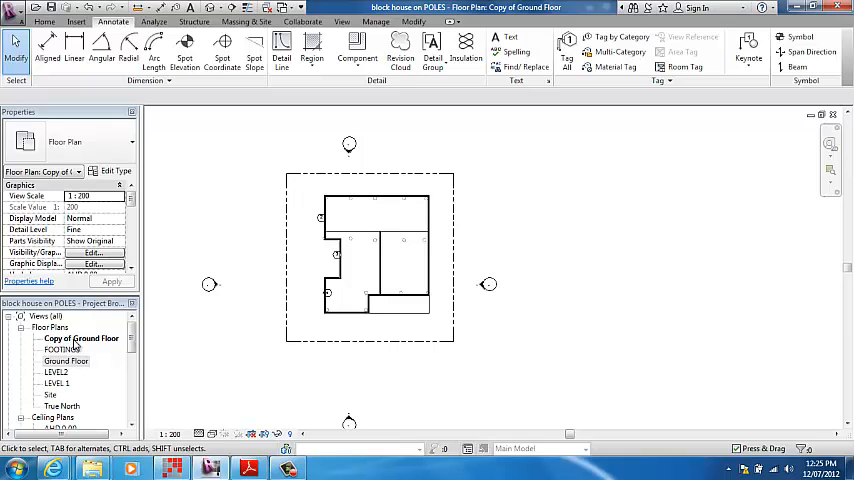
pyautogui.rightClick(82, 338)
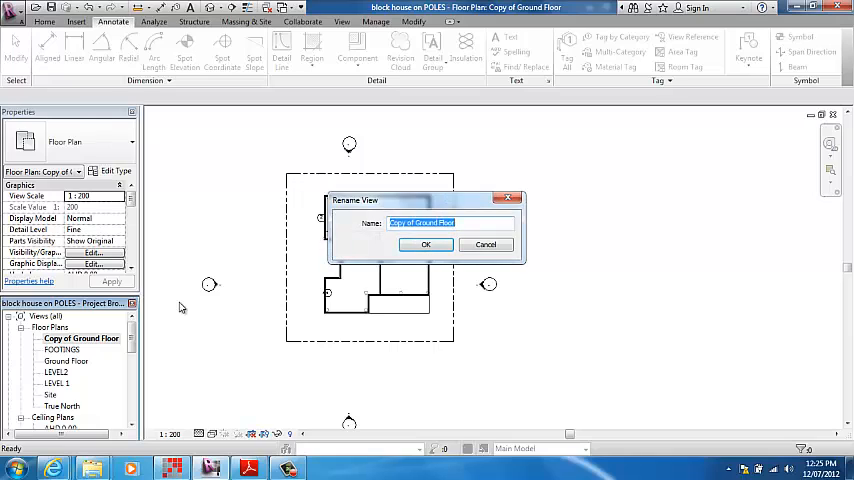
pyautogui.write('TASK 1')
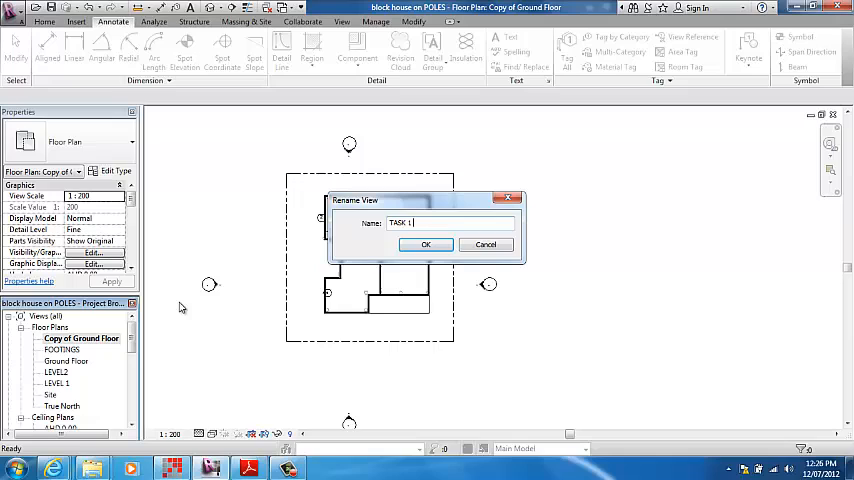
pyautogui.write('FLOOR Pl')
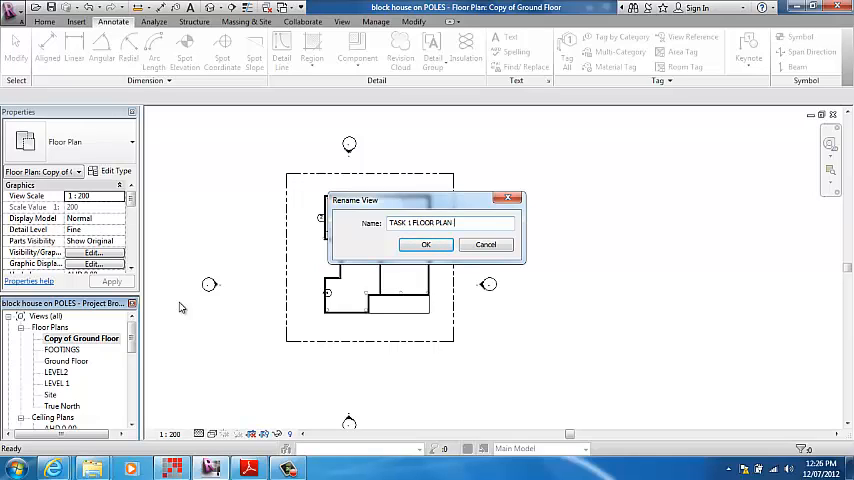
pyautogui.write('GF')
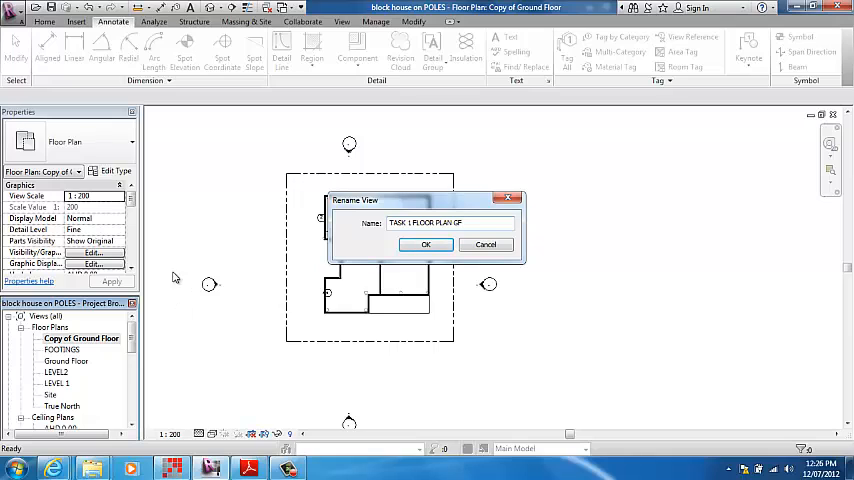
pyautogui.click(425, 244)
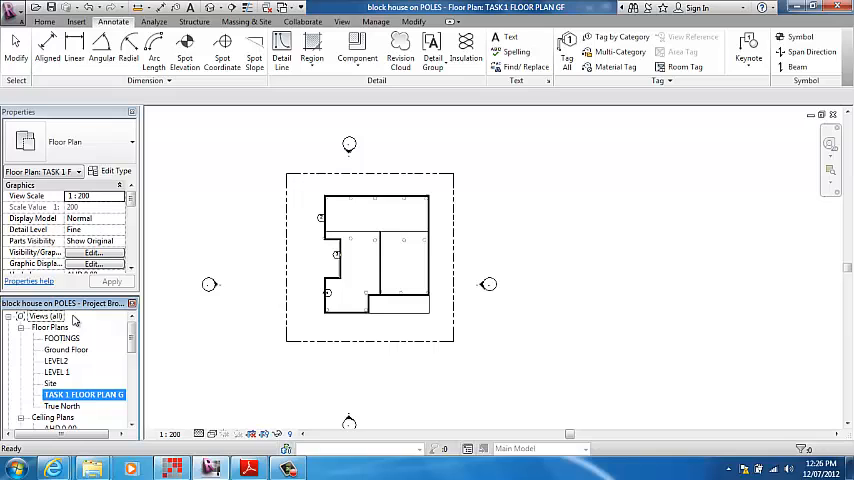
pyautogui.click(375, 231)
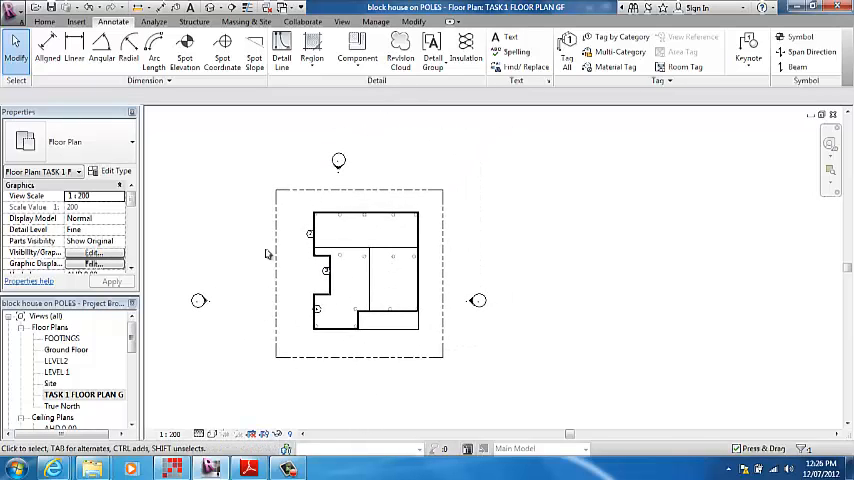
pyautogui.click(278, 283)
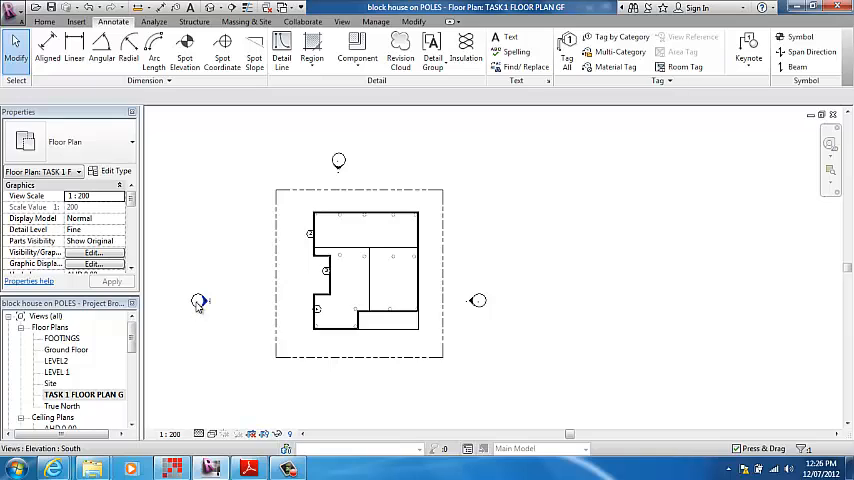
pyautogui.moveTo(328, 272)
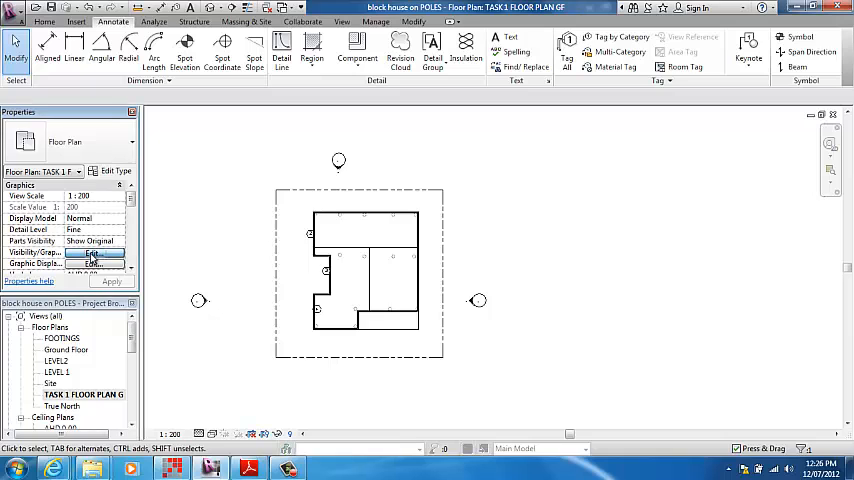
# Step: Uncheck the Site model category in this view's Visibility/Graphics overrides
pyautogui.click(95, 252)
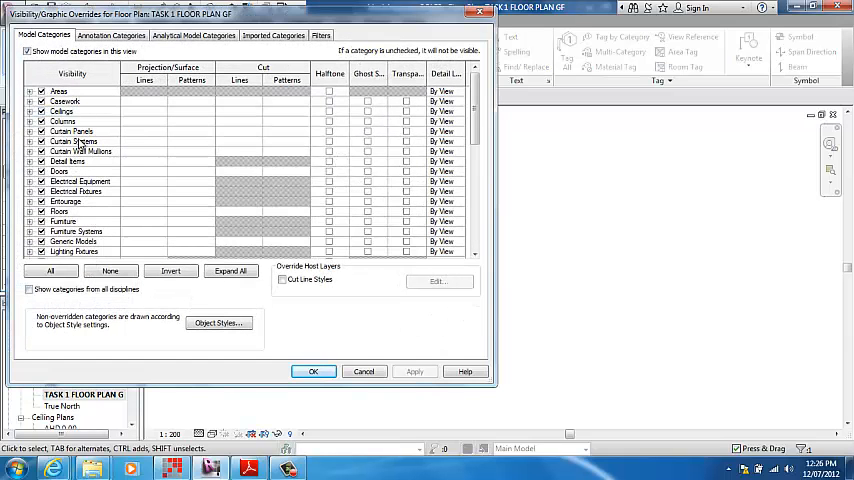
pyautogui.scroll(-3)
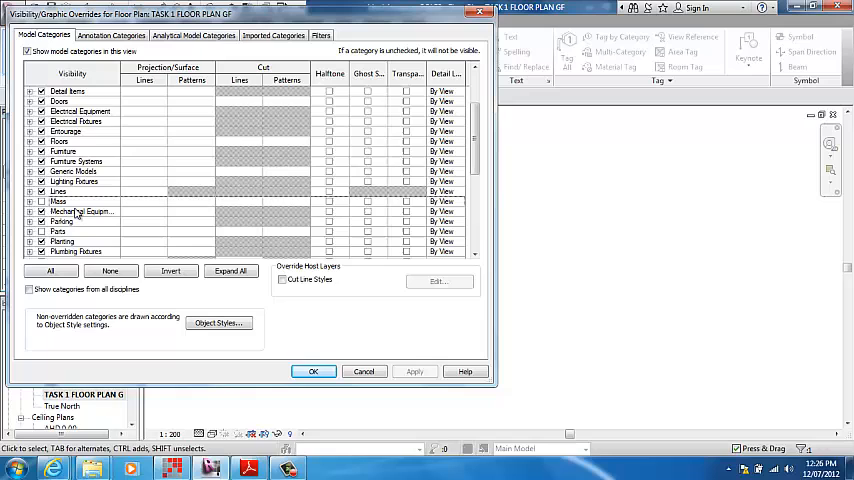
pyautogui.scroll(-3)
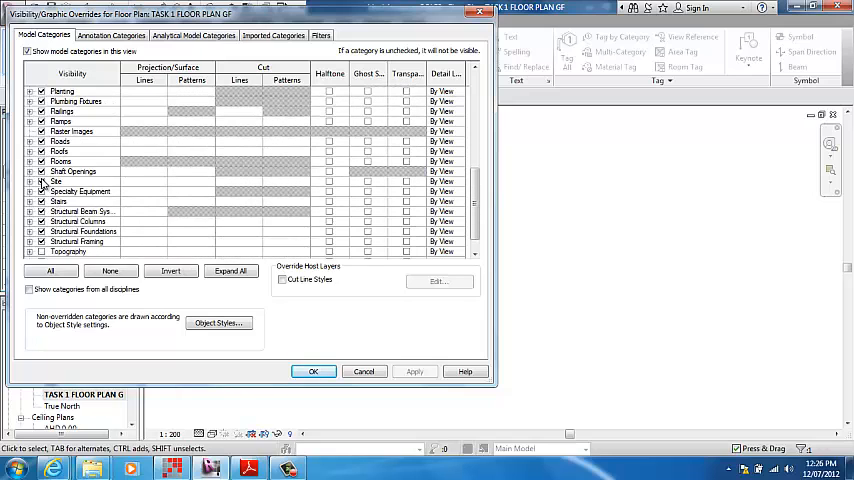
pyautogui.click(58, 181)
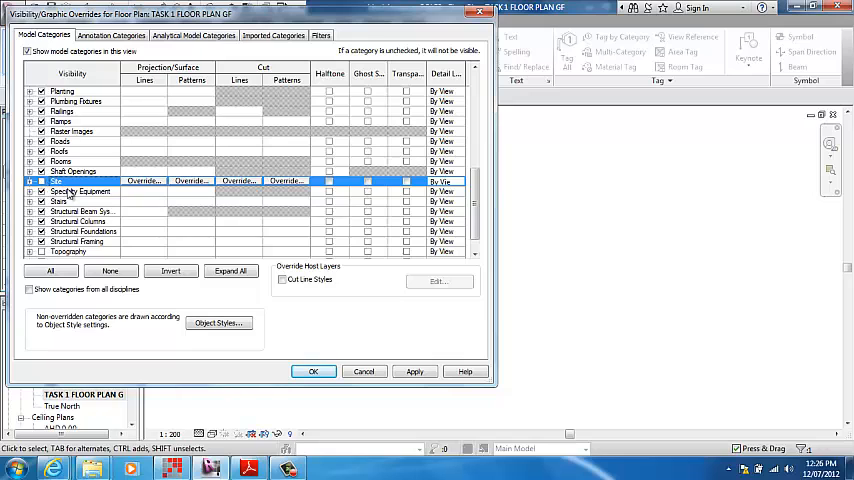
pyautogui.scroll(3)
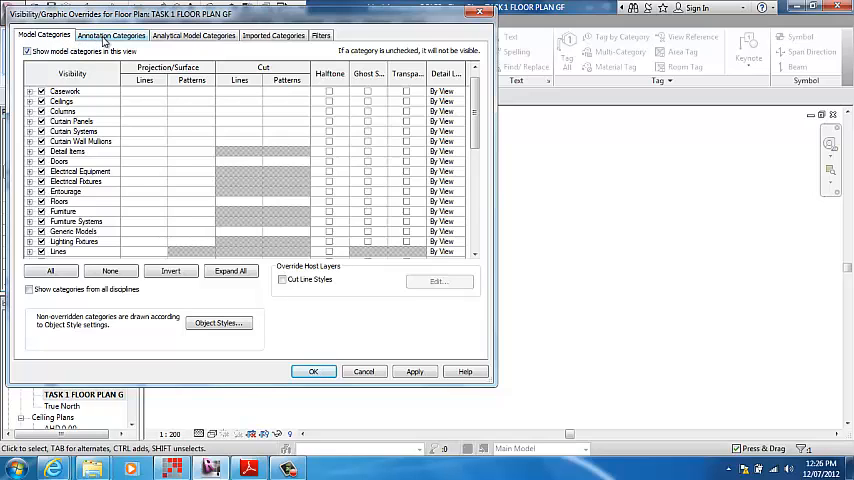
# Step: Hide elevation markers and window tags under Annotation Categories, keeping the changes
pyautogui.click(111, 35)
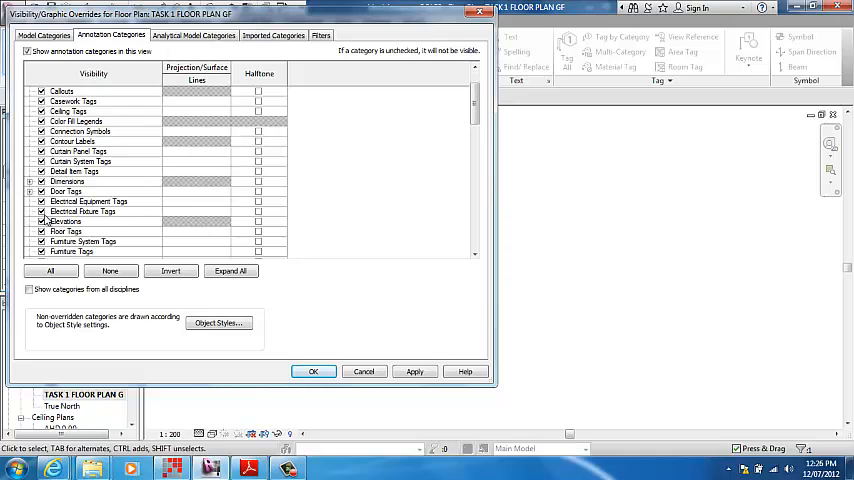
pyautogui.click(65, 221)
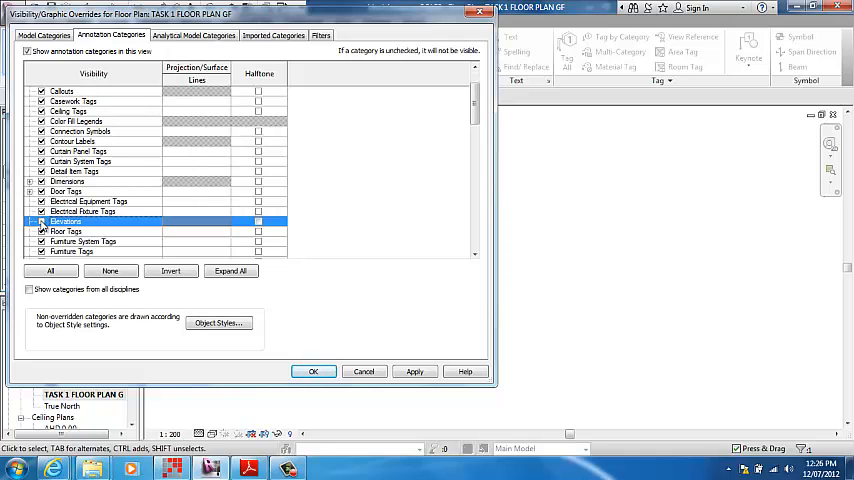
pyautogui.scroll(-3)
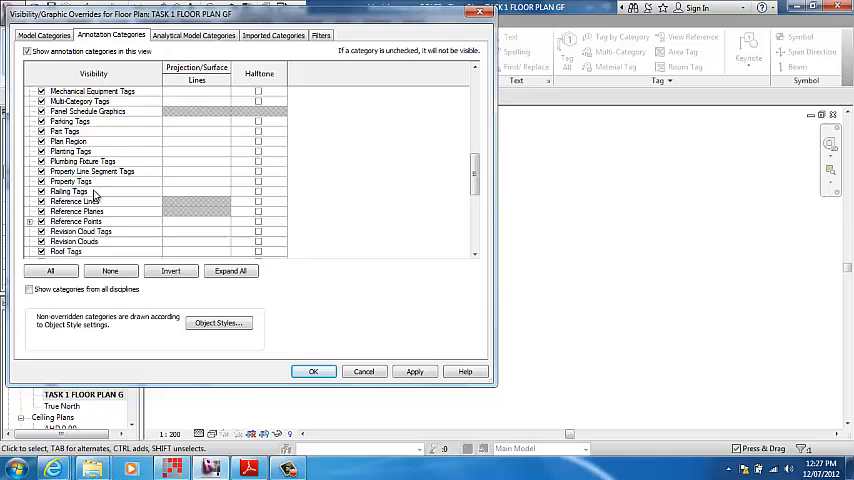
pyautogui.scroll(-3)
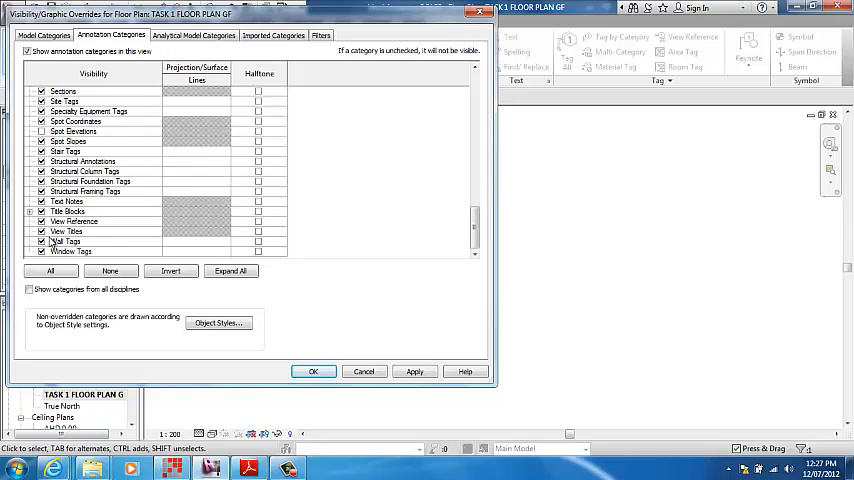
pyautogui.click(70, 251)
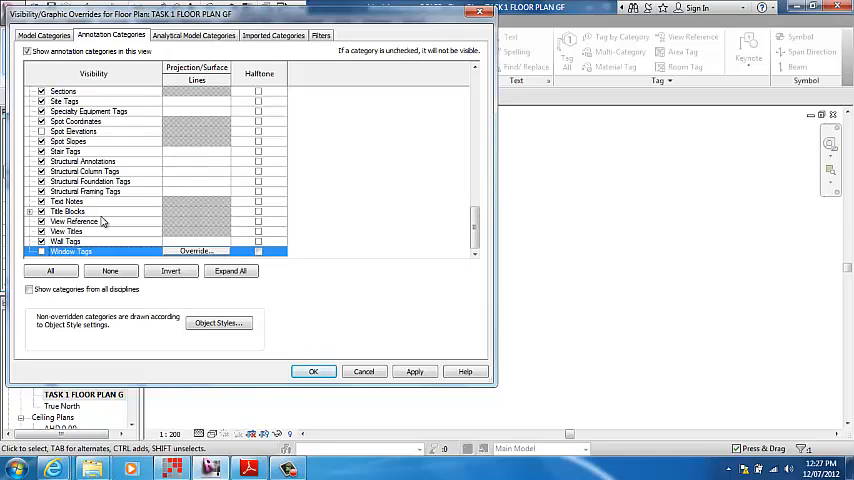
pyautogui.moveTo(303, 338)
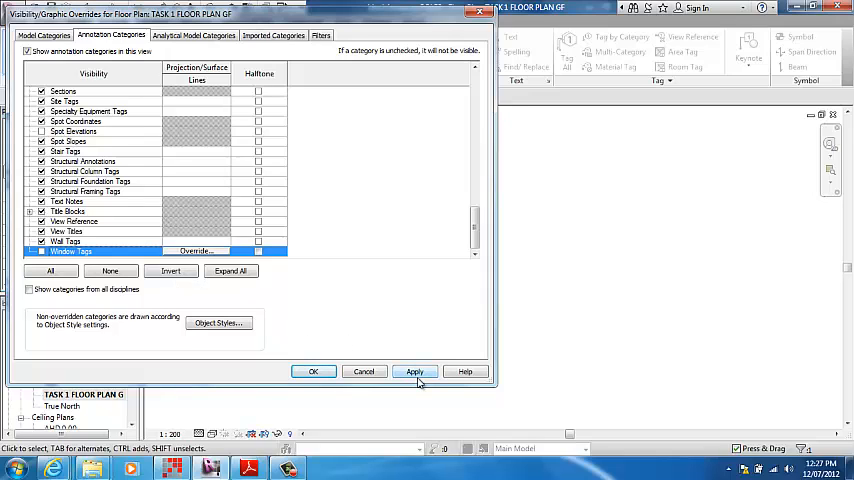
pyautogui.moveTo(363, 371)
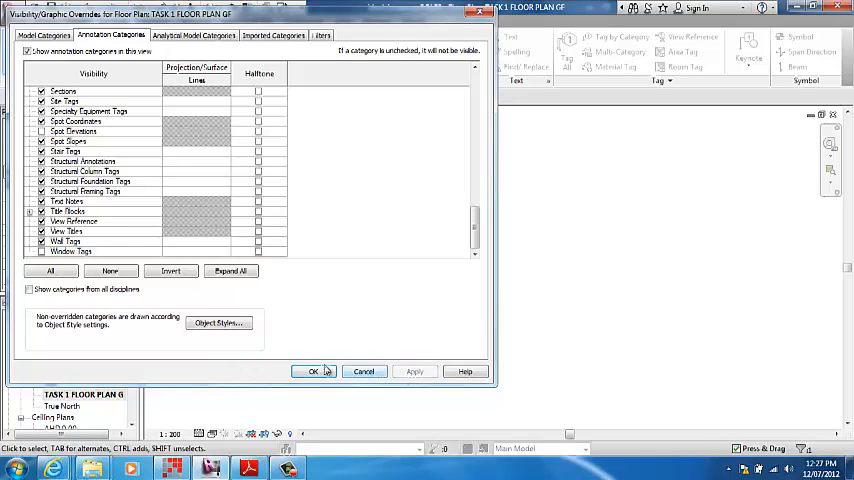
pyautogui.click(313, 371)
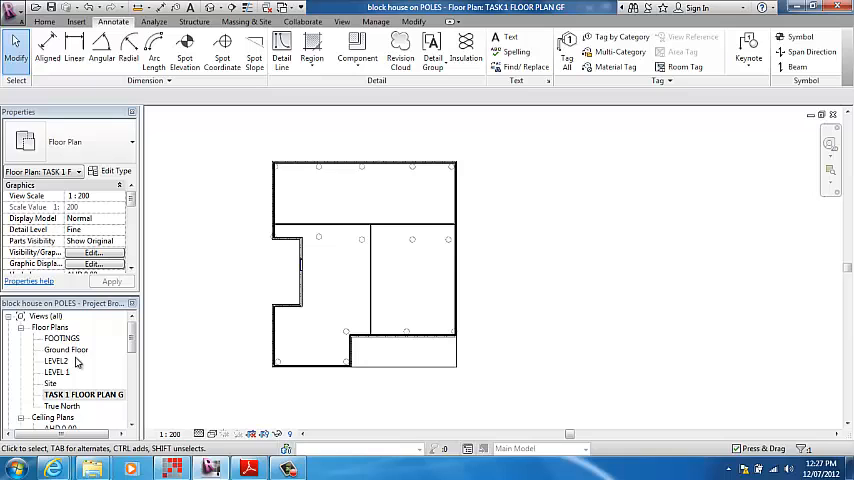
pyautogui.doubleClick(66, 349)
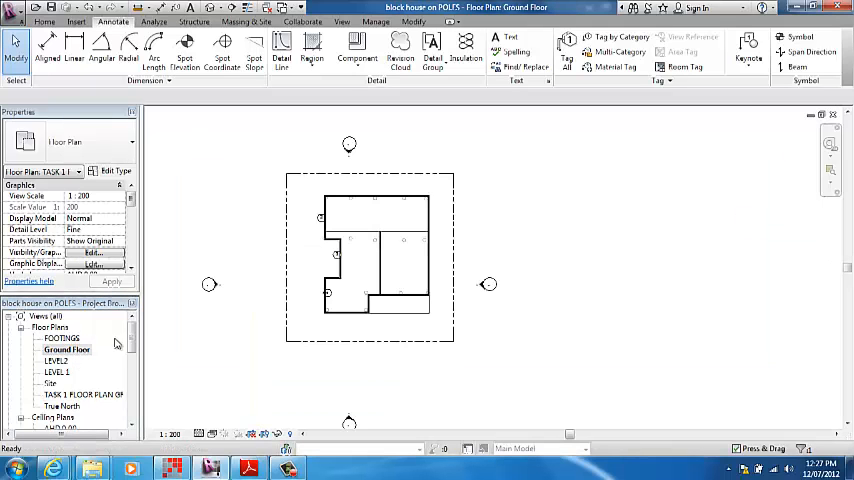
pyautogui.moveTo(331, 336)
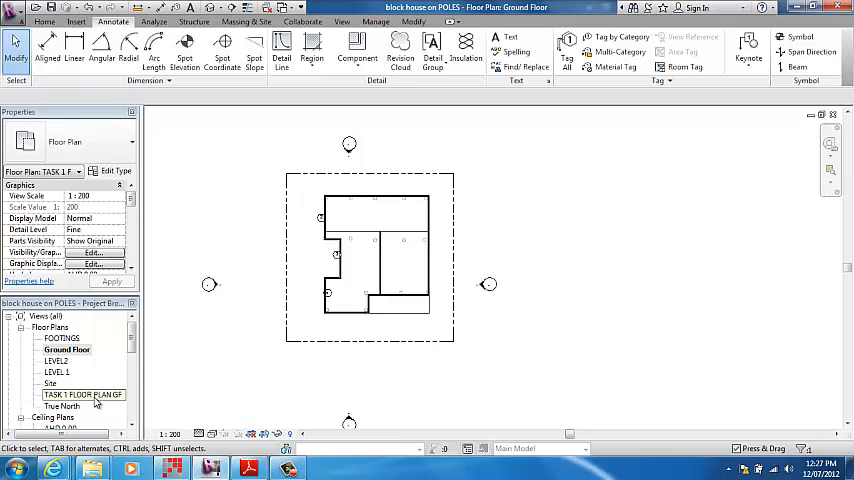
pyautogui.click(67, 349)
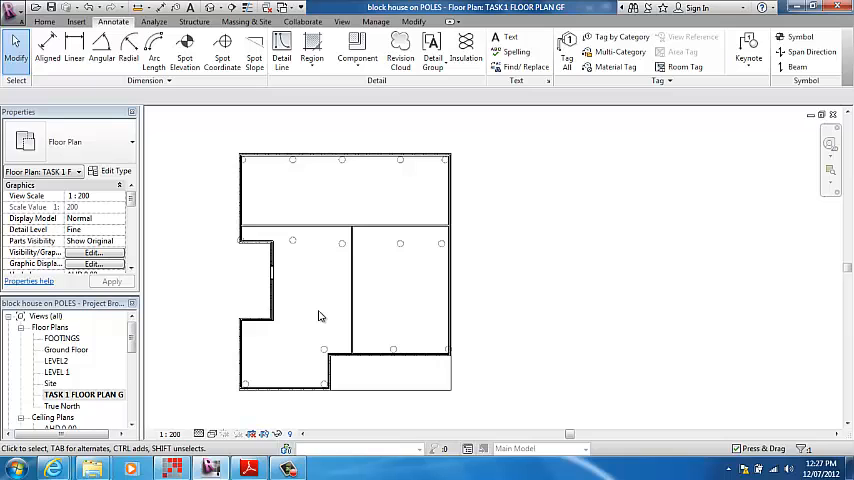
pyautogui.moveTo(333, 261)
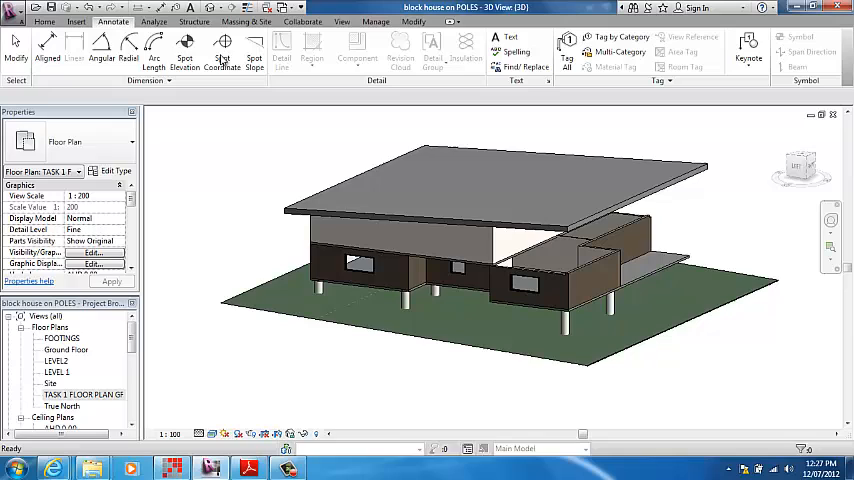
pyautogui.click(490, 180)
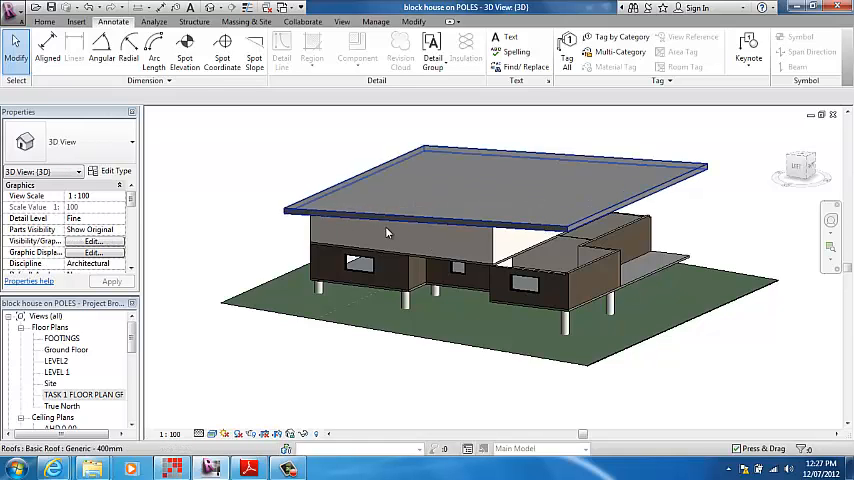
pyautogui.click(206, 298)
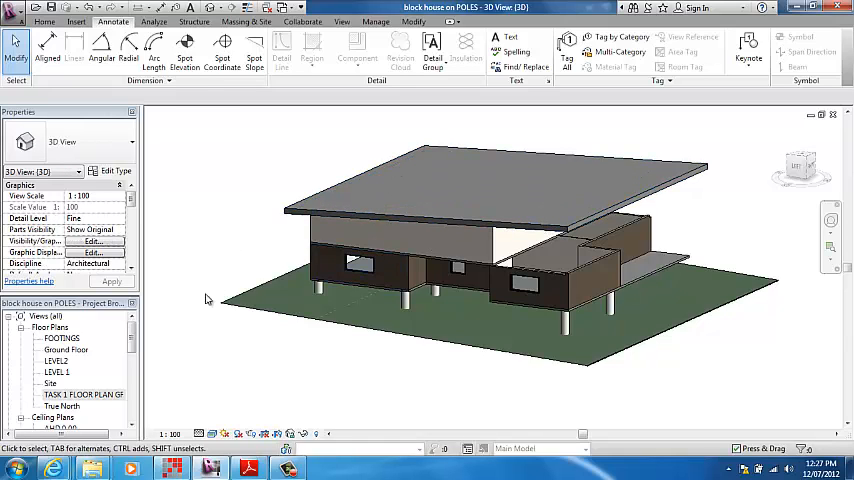
pyautogui.doubleClick(67, 349)
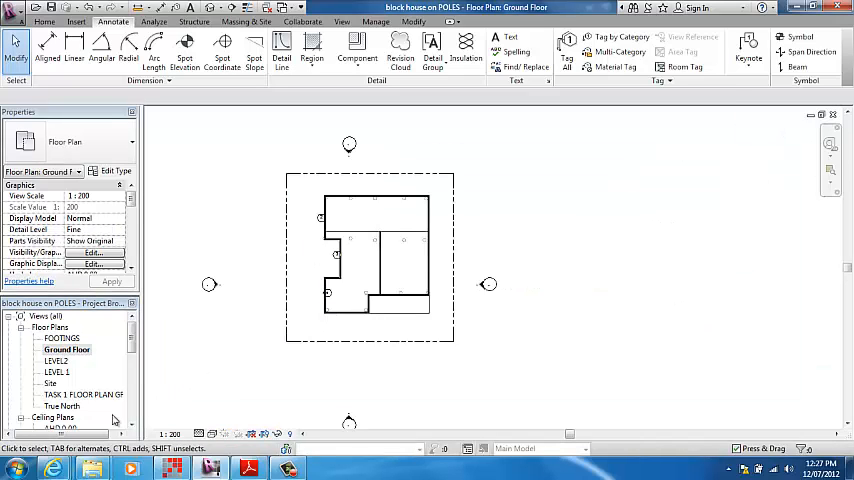
pyautogui.doubleClick(83, 394)
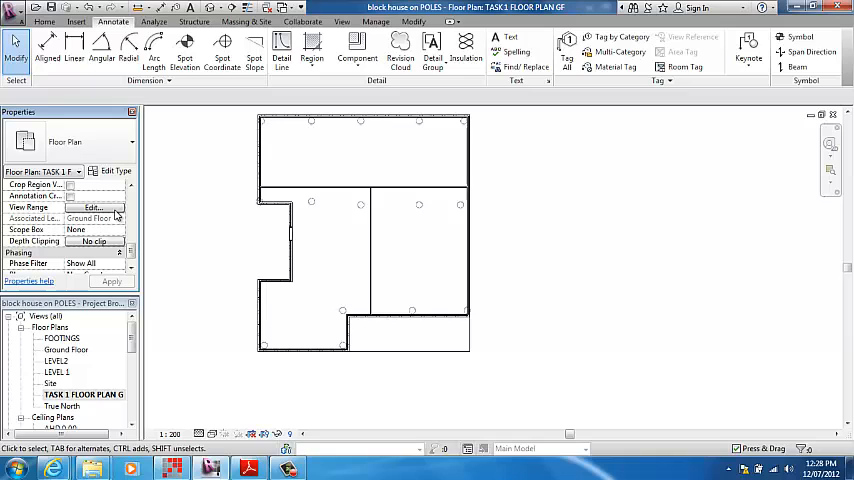
# Step: Set the View Range cut plane offset to 10000
pyautogui.click(92, 208)
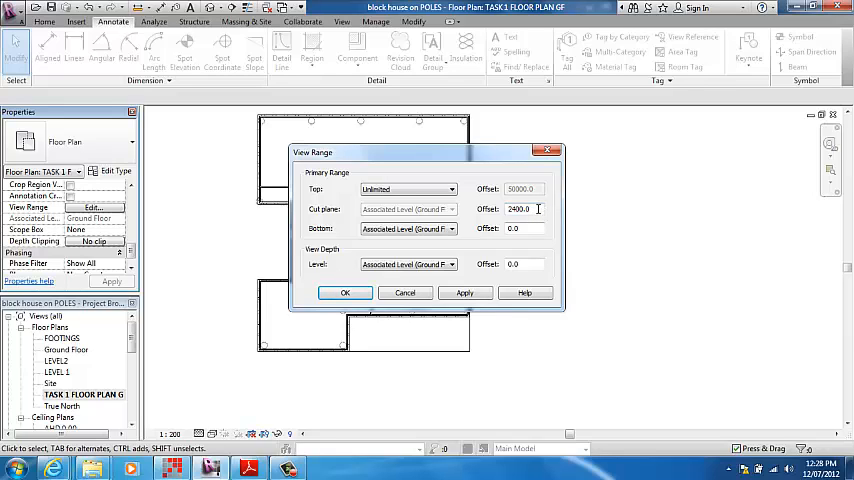
pyautogui.tripleClick(523, 209)
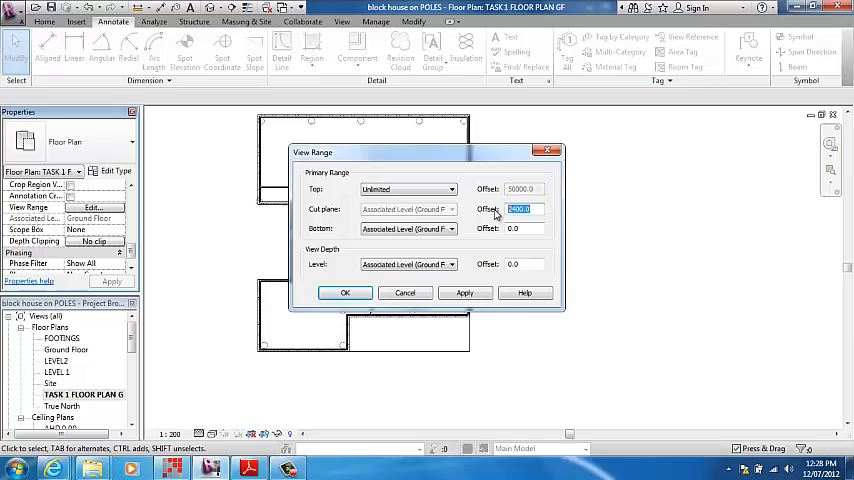
pyautogui.write('100')
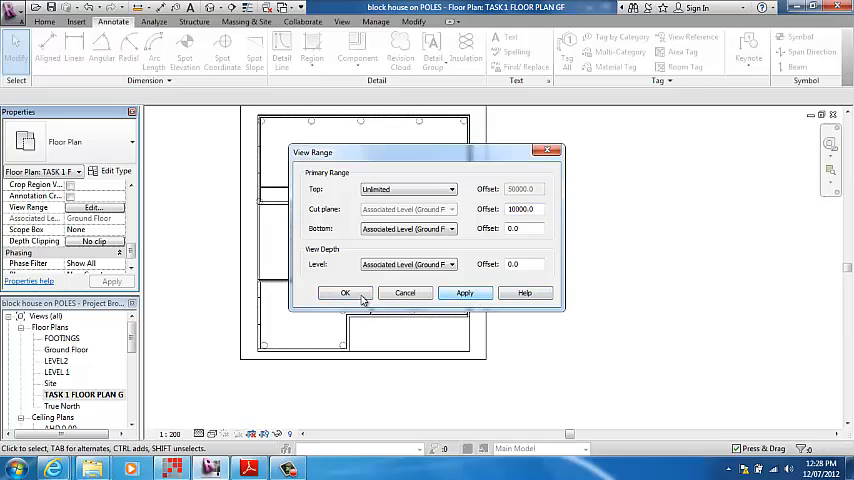
pyautogui.click(345, 292)
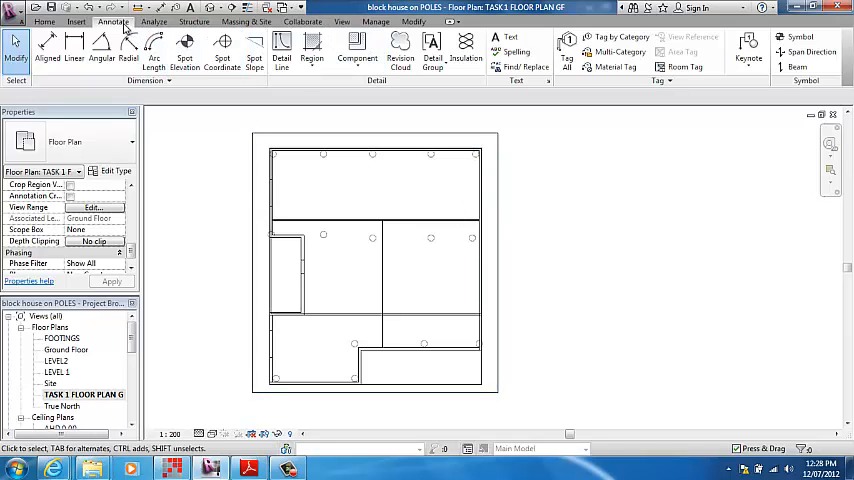
pyautogui.moveTo(281, 45)
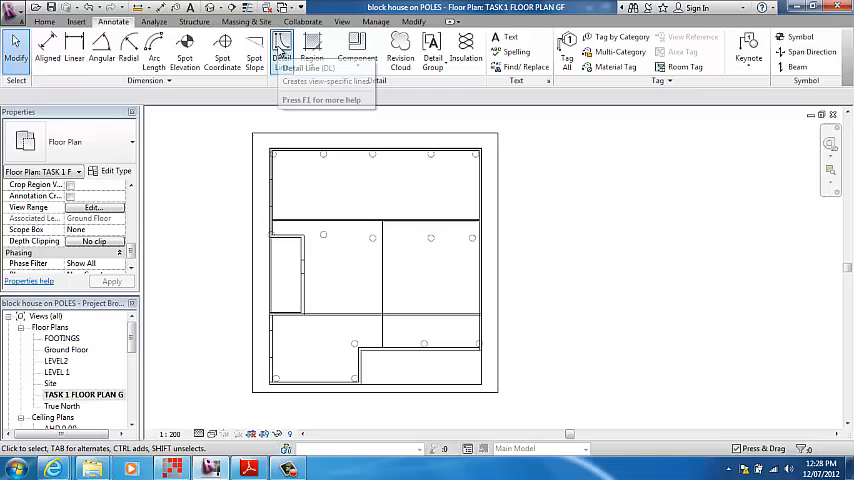
pyautogui.click(282, 45)
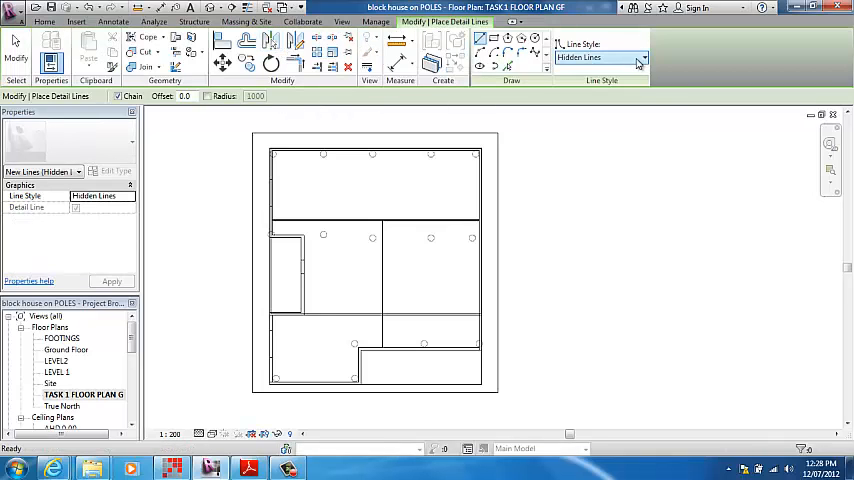
pyautogui.click(638, 57)
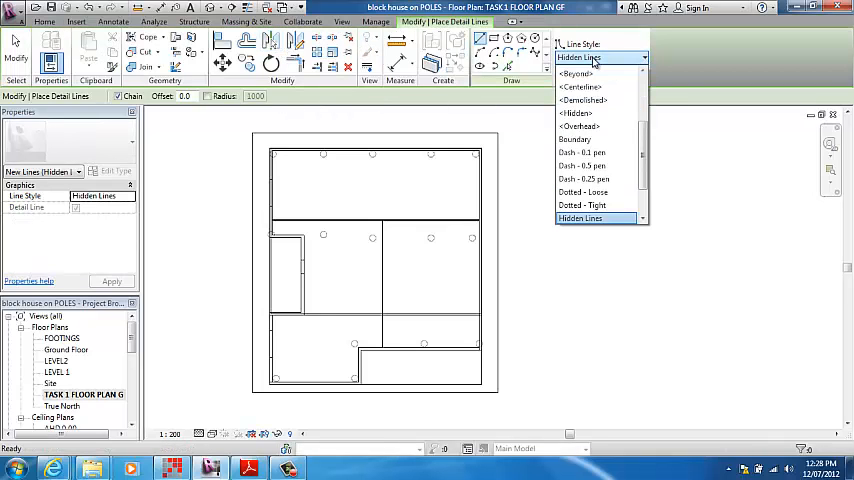
pyautogui.click(580, 218)
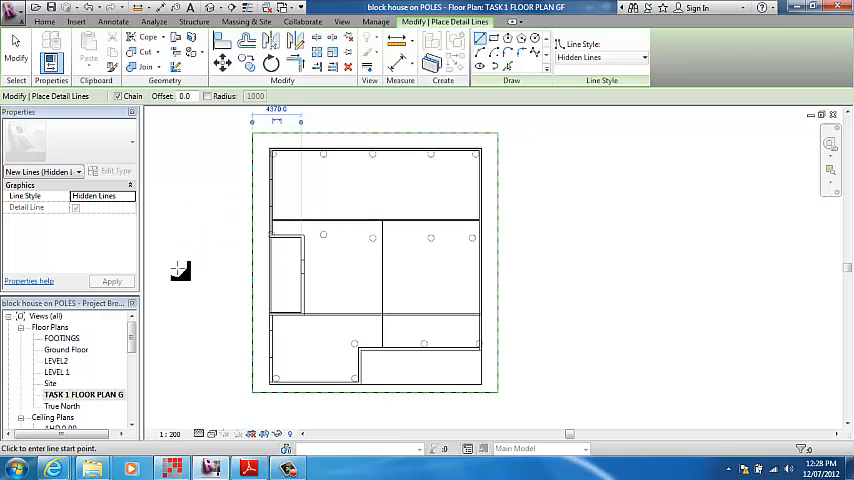
pyautogui.moveTo(170, 221)
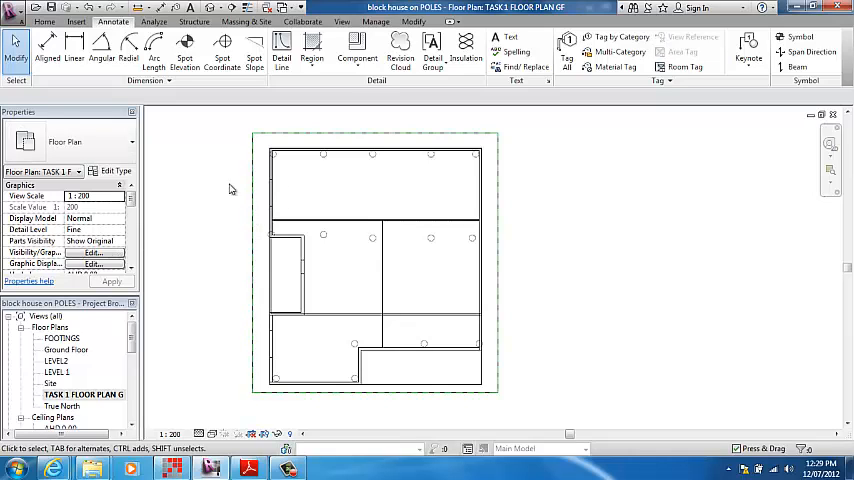
pyautogui.moveTo(85, 258)
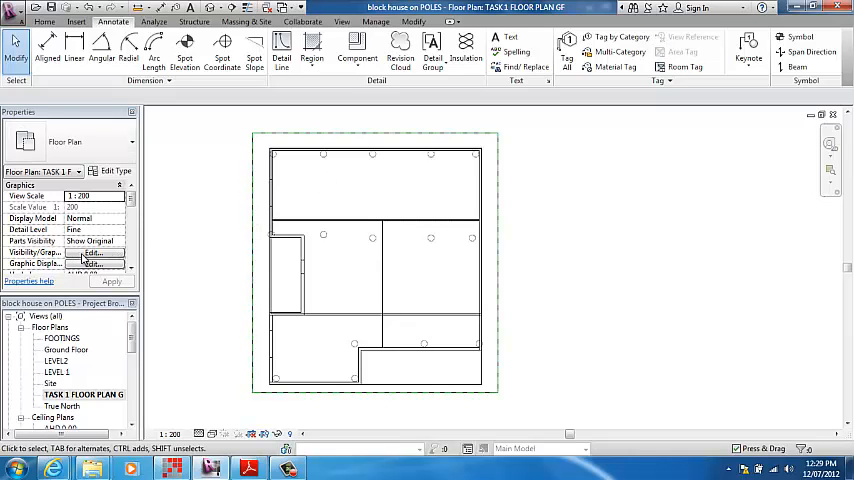
# Step: Cancel out of Visibility/Graphics, then set the View Range cut plane offset to 2400
pyautogui.click(93, 253)
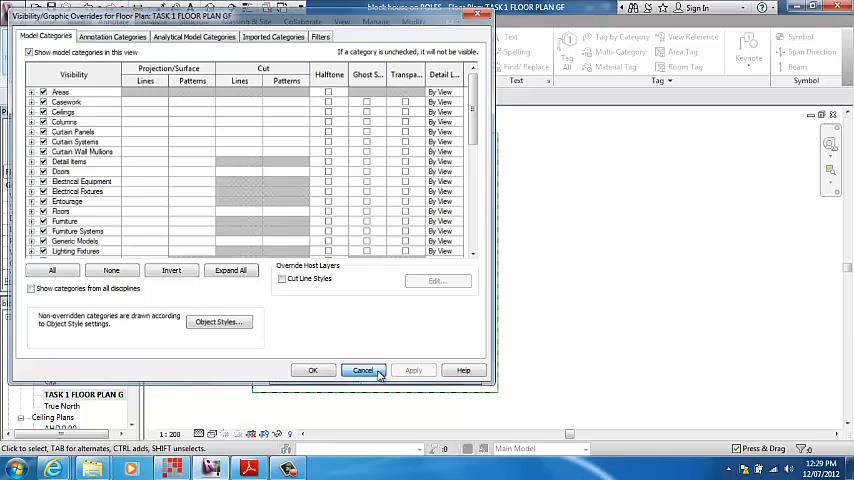
pyautogui.click(362, 370)
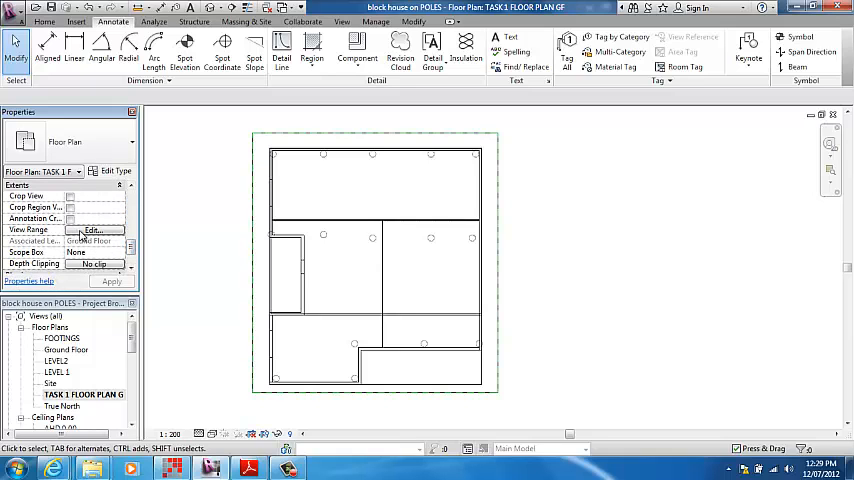
pyautogui.click(91, 230)
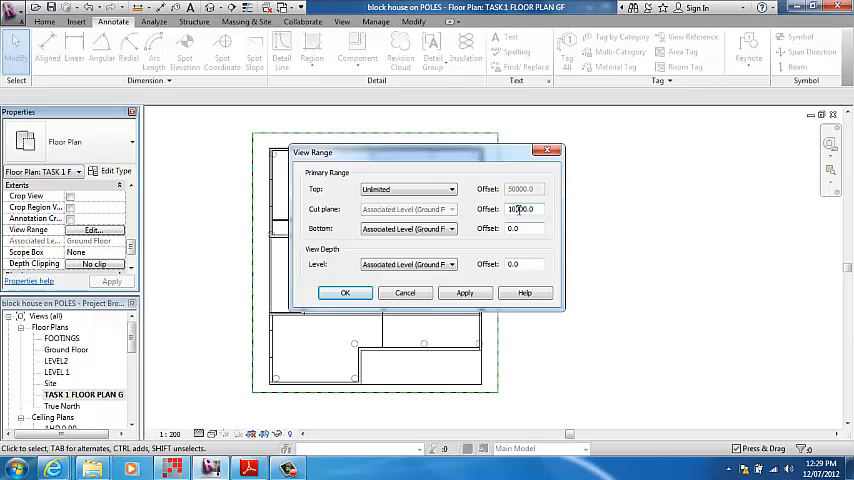
pyautogui.tripleClick(521, 208)
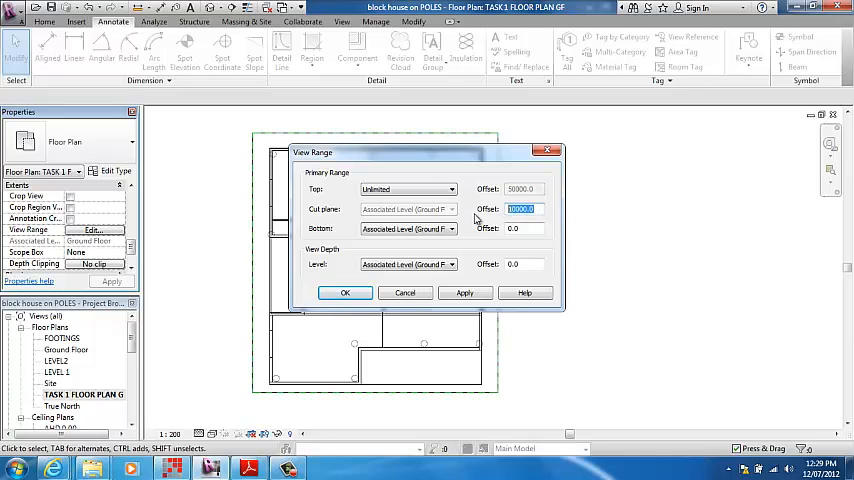
pyautogui.write('24')
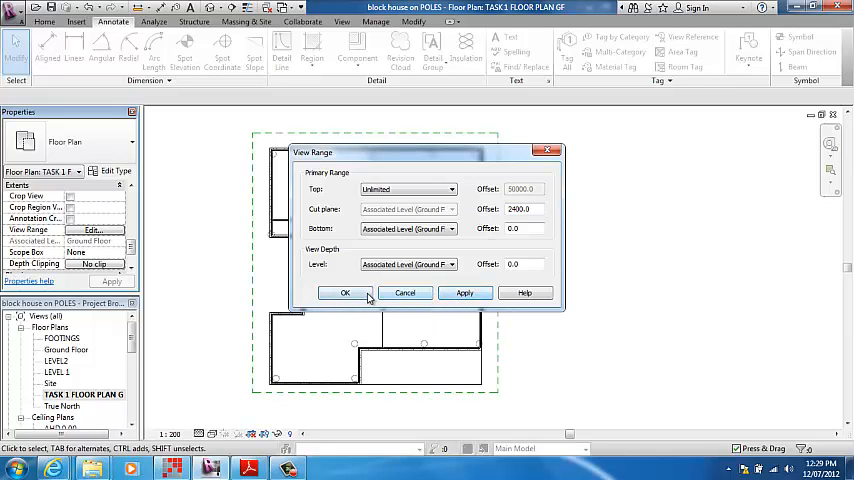
pyautogui.click(345, 292)
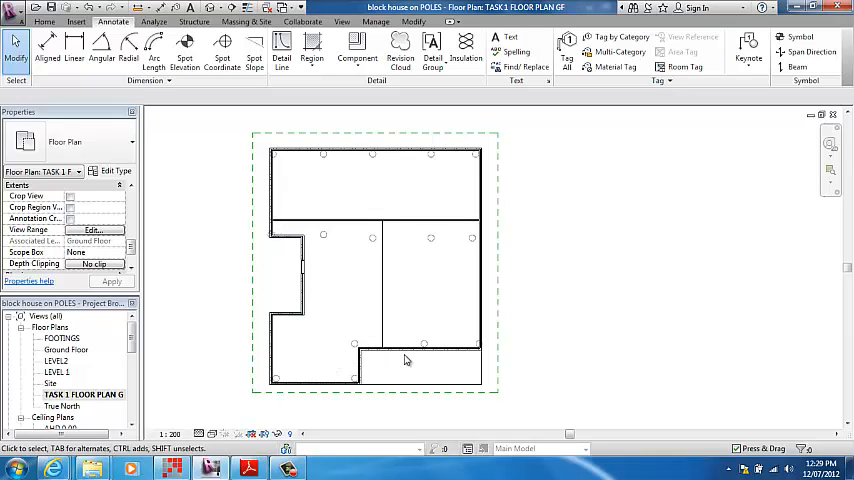
pyautogui.moveTo(297, 273)
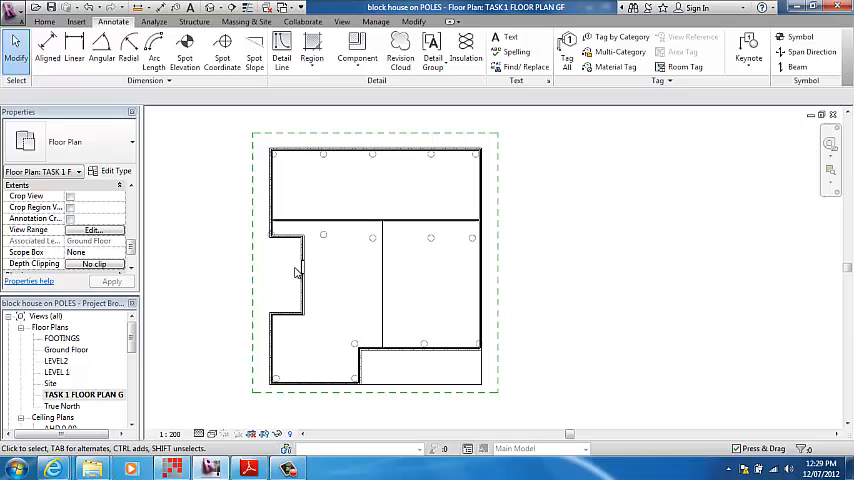
pyautogui.moveTo(324, 237)
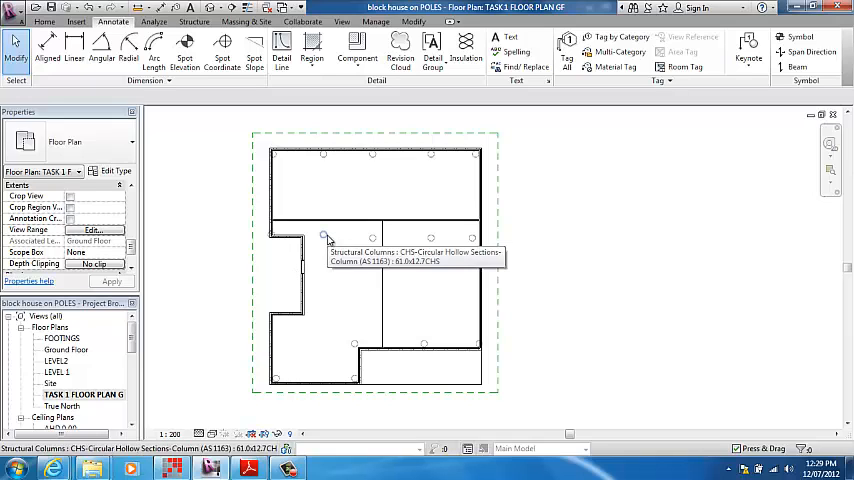
pyautogui.moveTo(373, 240)
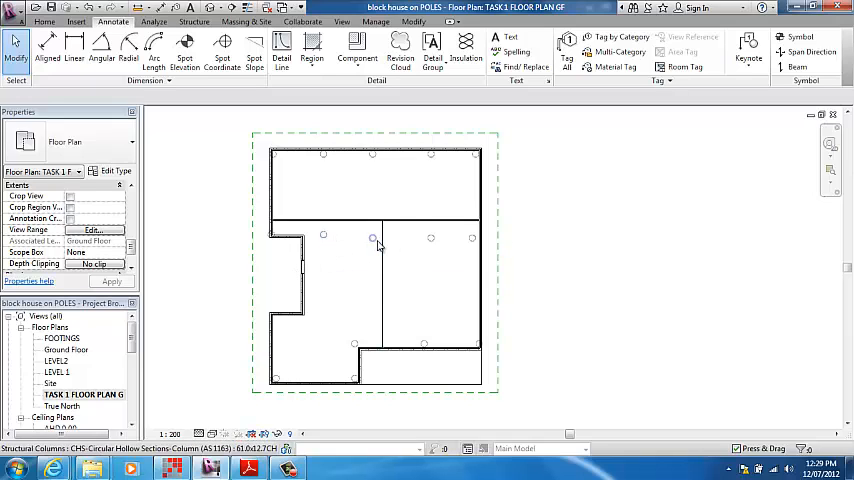
pyautogui.moveTo(450, 240)
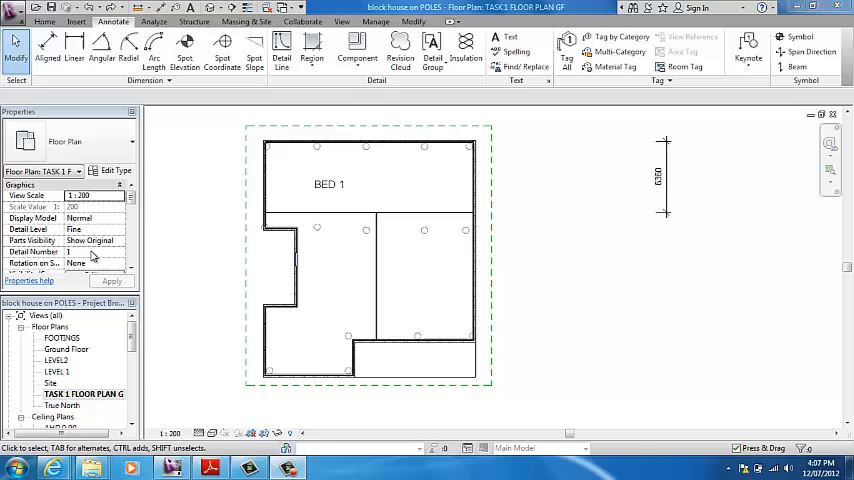
pyautogui.moveTo(310, 250)
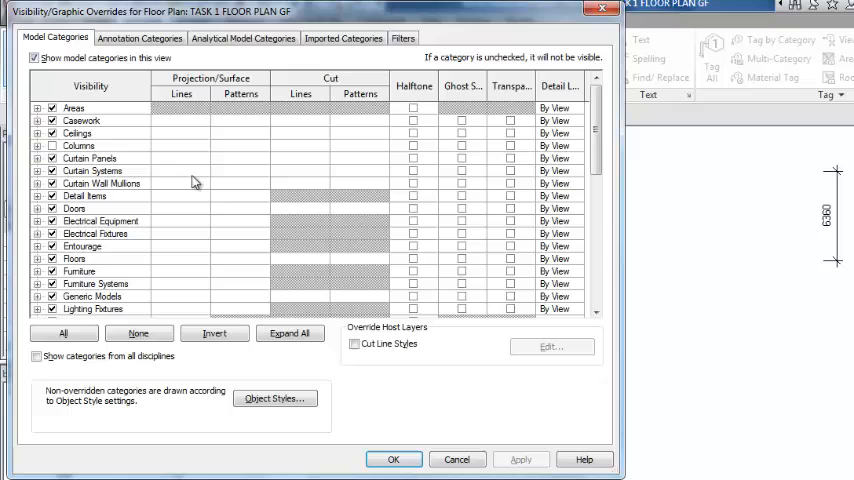
pyautogui.moveTo(125, 121)
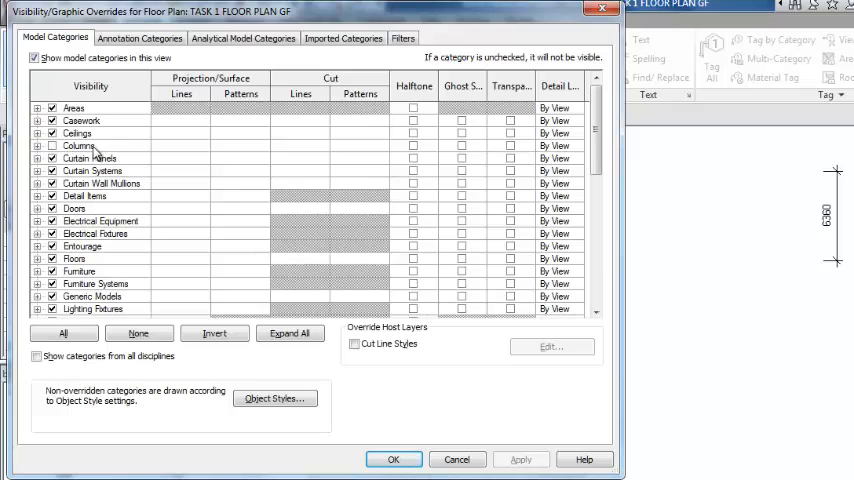
# Step: Confirm hiding the Columns, Mass and Site model categories
pyautogui.scroll(-3)
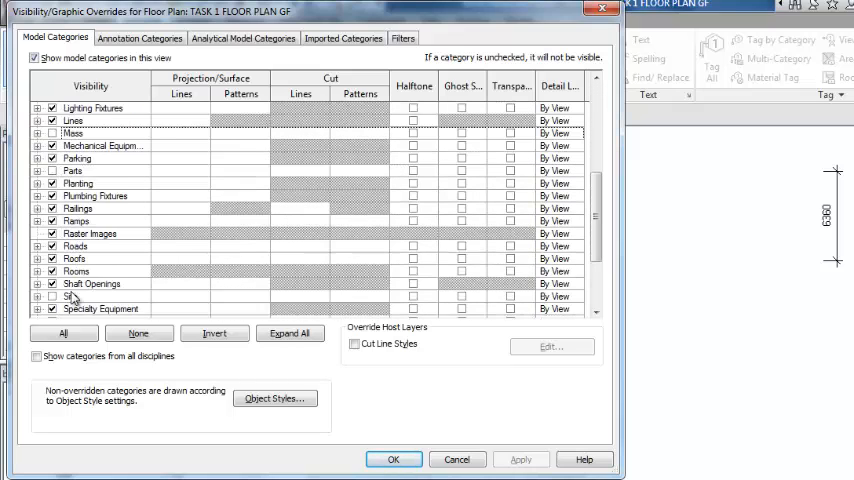
pyautogui.scroll(-3)
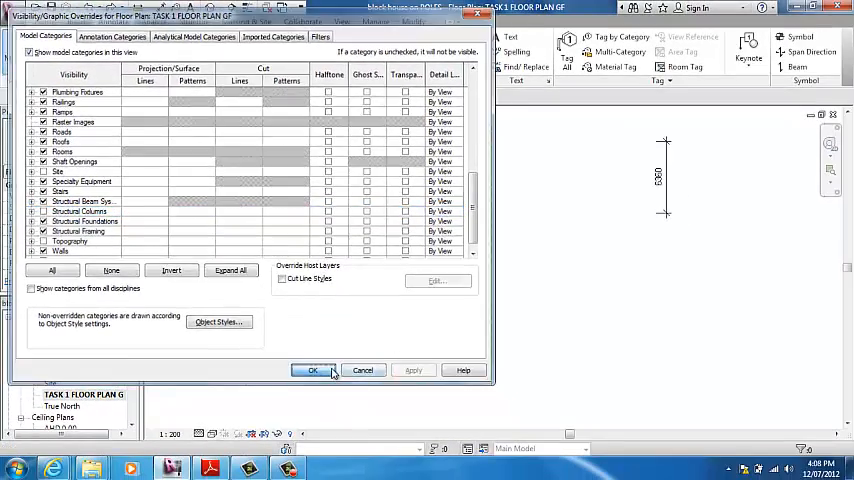
pyautogui.click(313, 370)
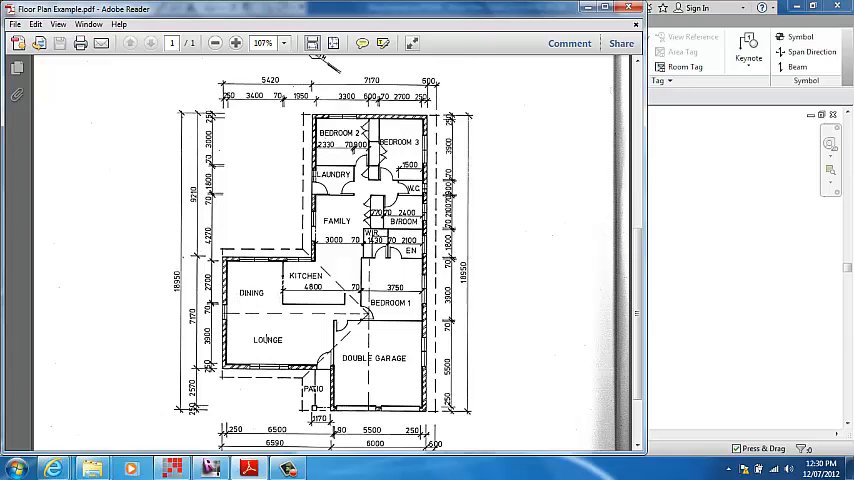
pyautogui.moveTo(211, 467)
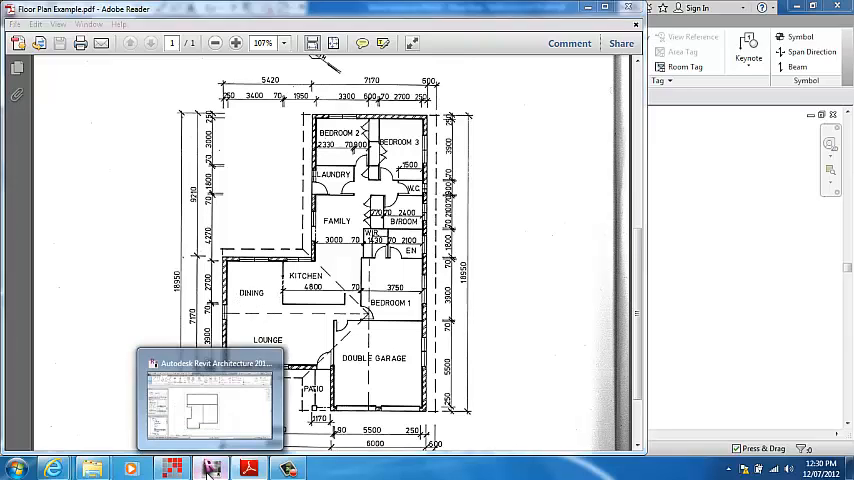
# Step: Back in Revit, place a 'BED 1' text note in the top room
pyautogui.click(210, 400)
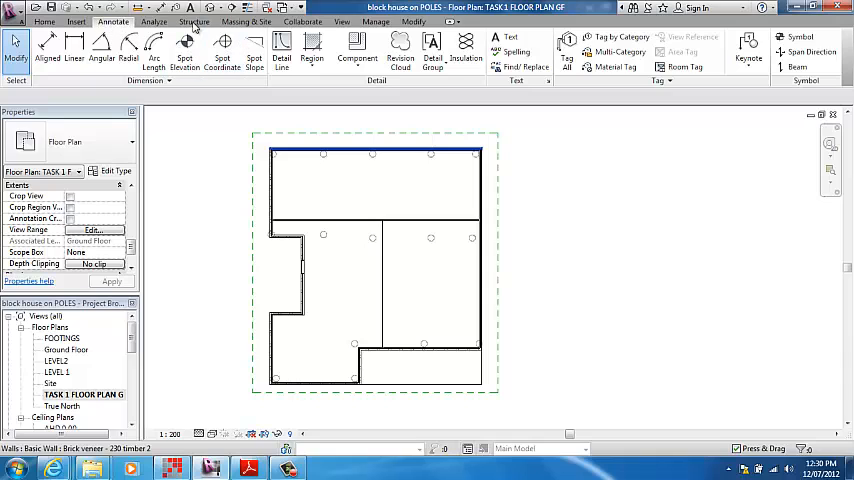
pyautogui.click(510, 37)
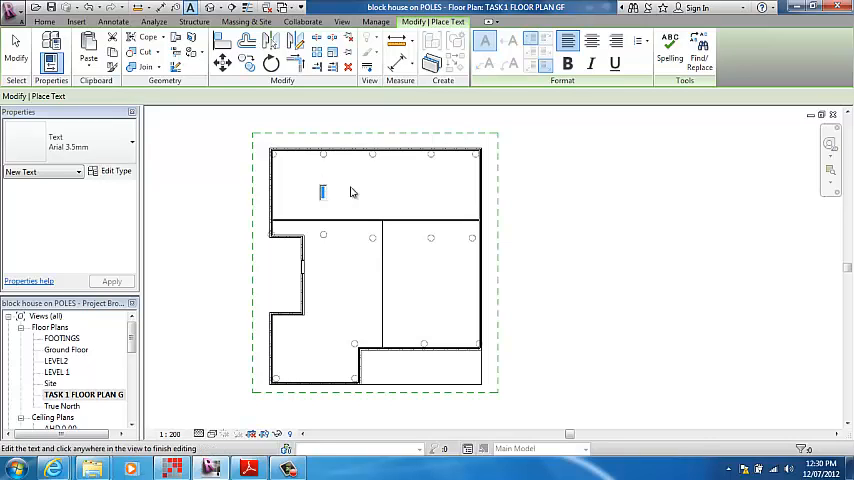
pyautogui.moveTo(365, 190)
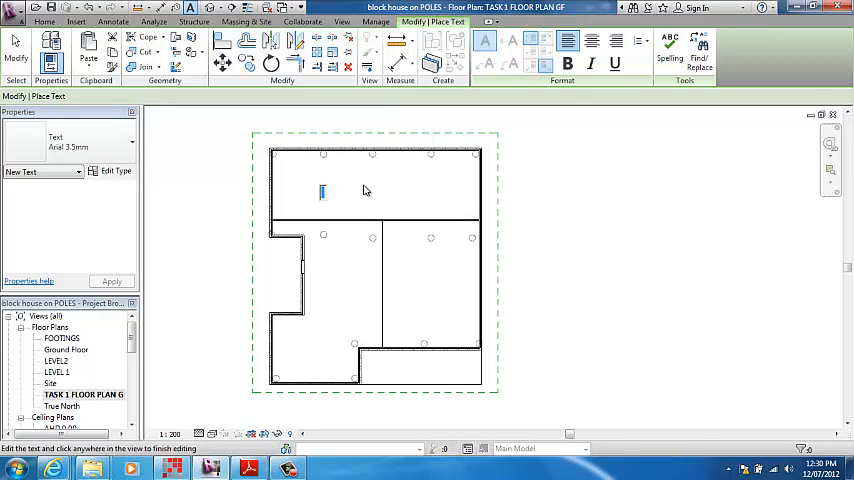
pyautogui.write('BED 1')
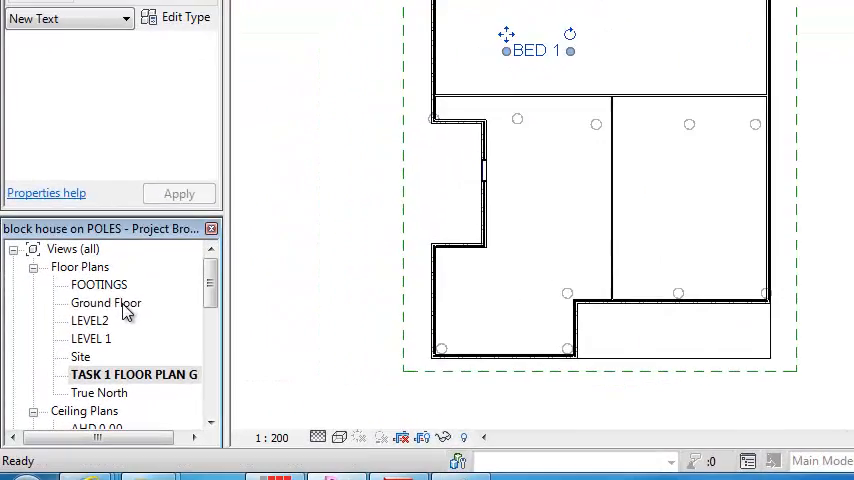
# Step: Open Ground Floor, return to TASK 1 FLOOR PLAN GF, and deselect the label
pyautogui.doubleClick(105, 302)
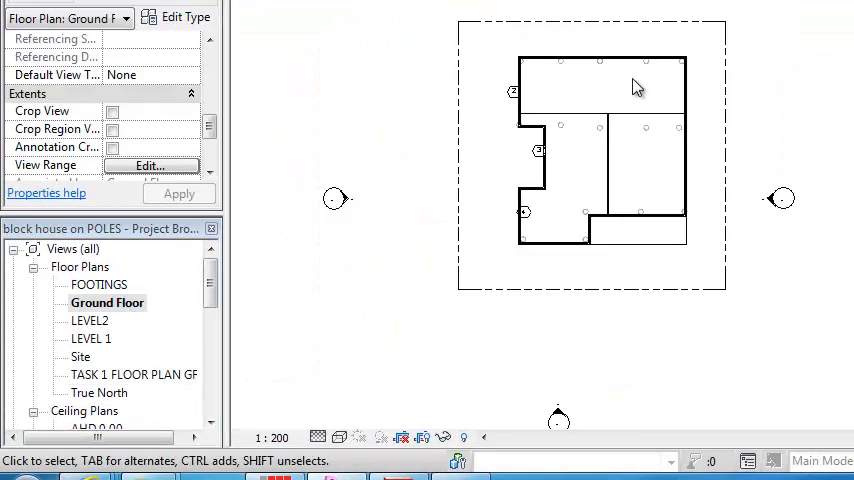
pyautogui.scroll(-3)
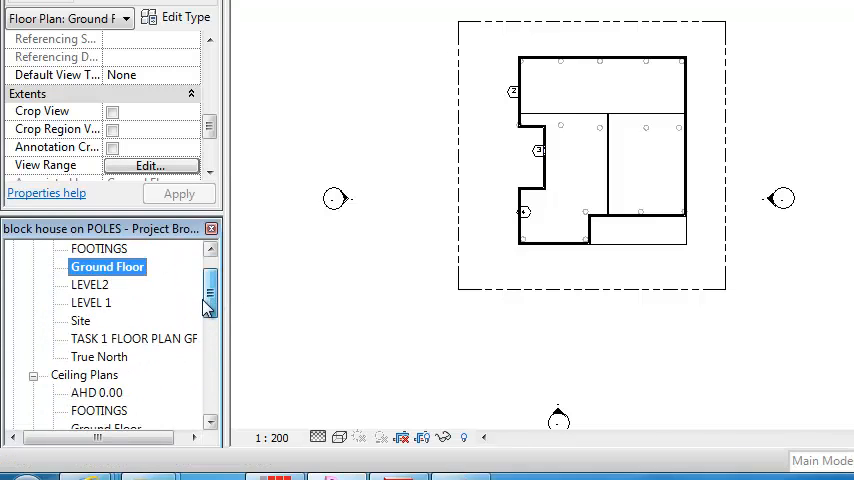
pyautogui.doubleClick(133, 338)
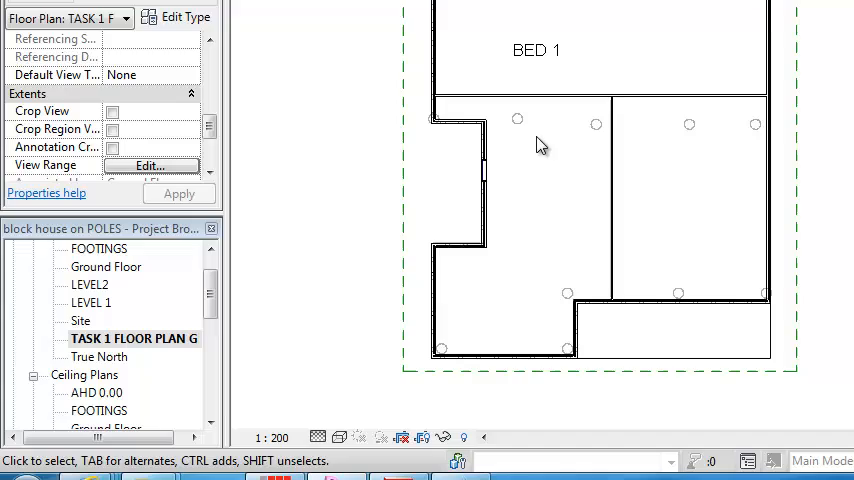
pyautogui.click(402, 200)
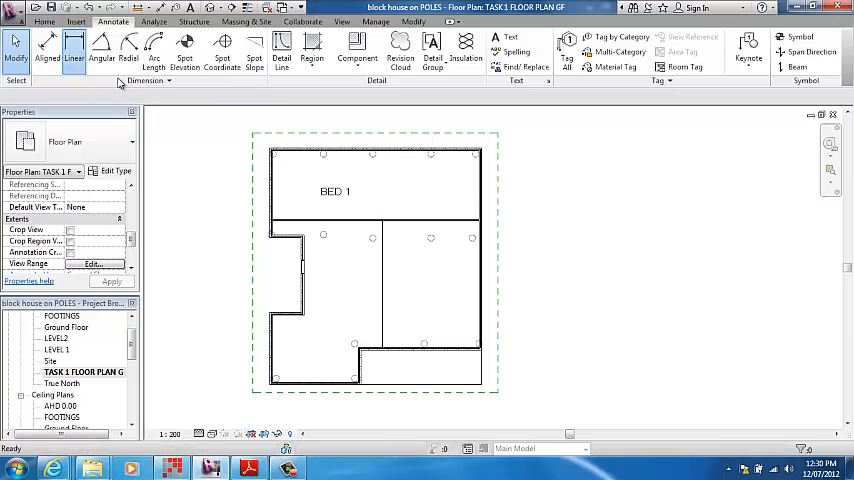
# Step: Place the overall 18930 linear dimension across the plan's top outer walls
pyautogui.click(73, 47)
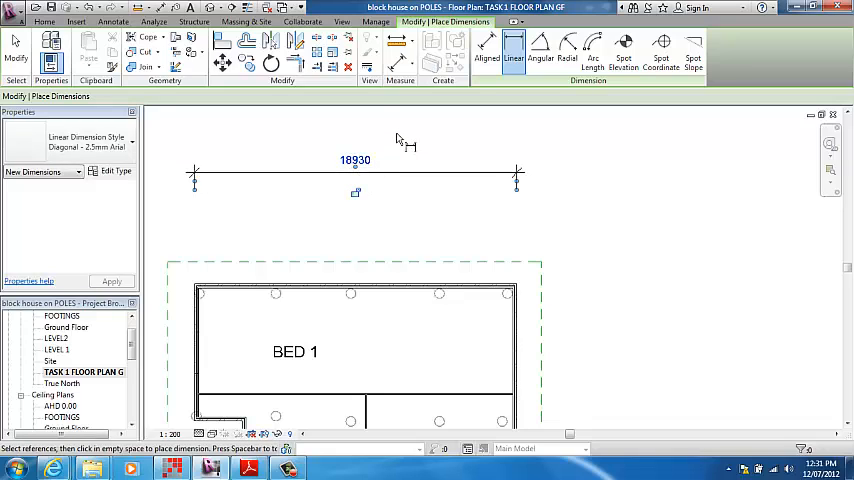
pyautogui.moveTo(393, 140)
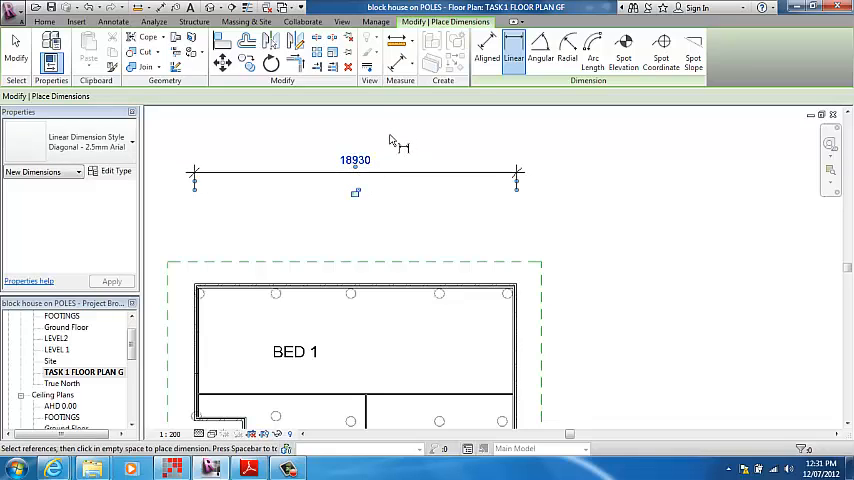
pyautogui.click(355, 160)
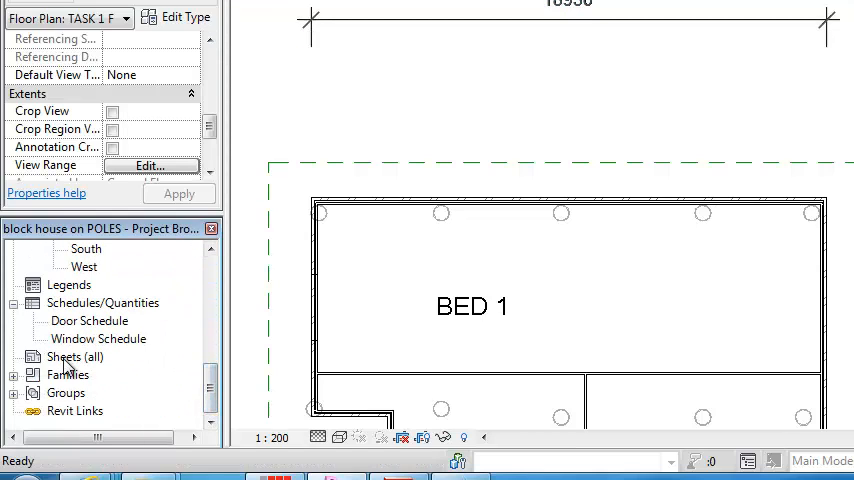
# Step: Create a new sheet using the A3 metric titleblock
pyautogui.click(75, 357)
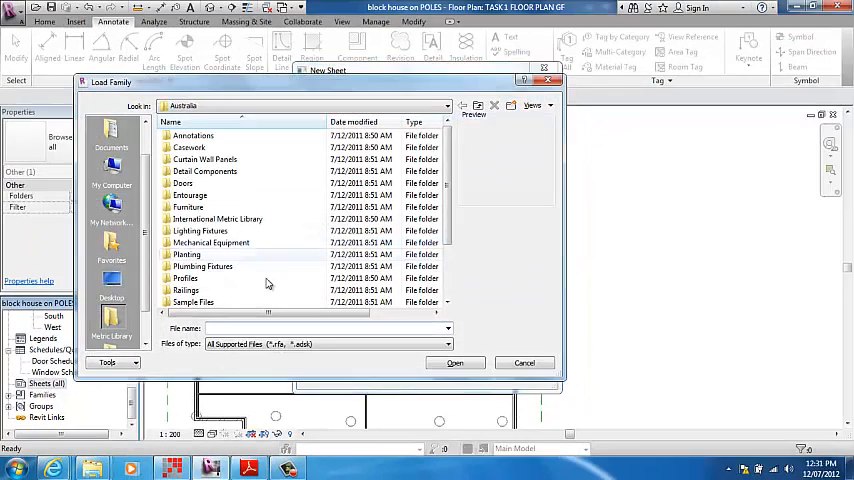
pyautogui.scroll(-3)
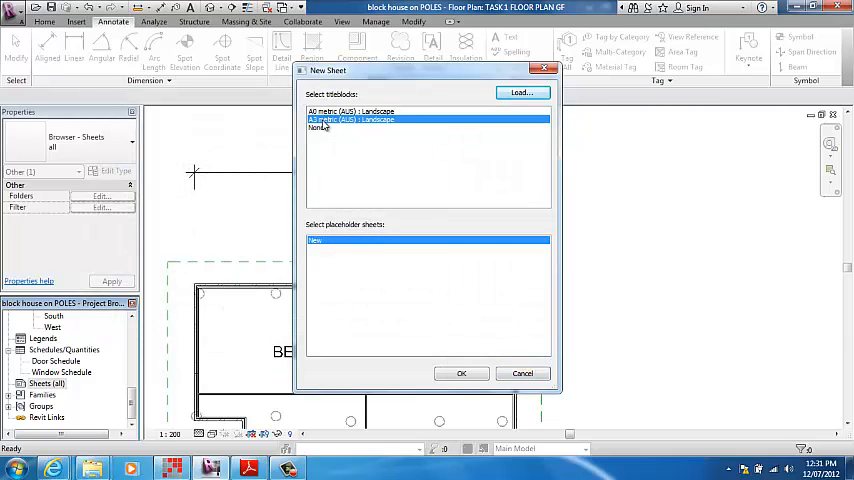
pyautogui.click(461, 373)
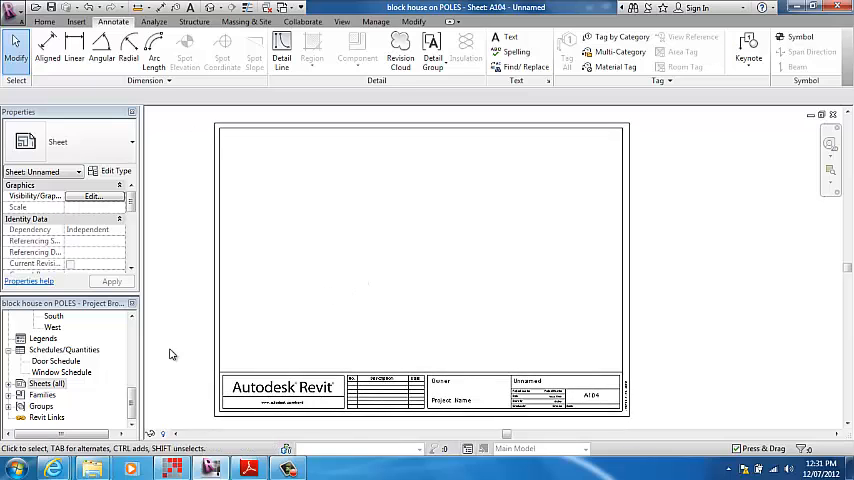
# Step: Change the new A104 sheet's number to 'FLOOR PLAN GF'
pyautogui.click(47, 384)
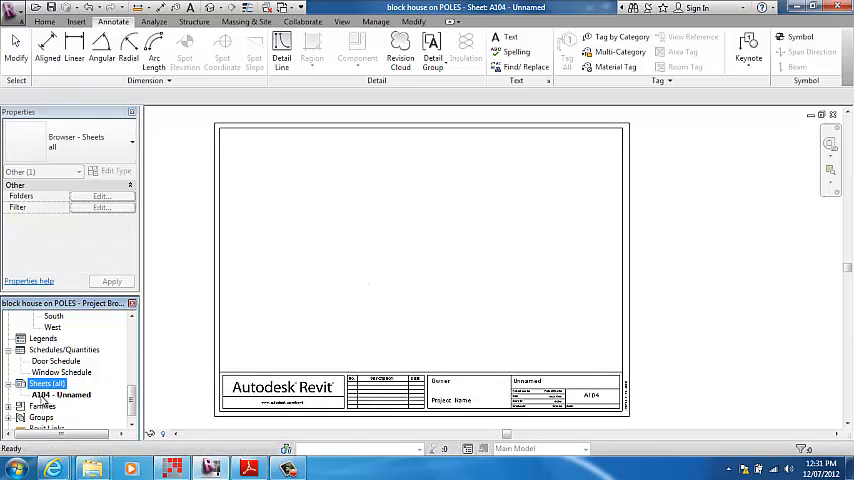
pyautogui.rightClick(55, 394)
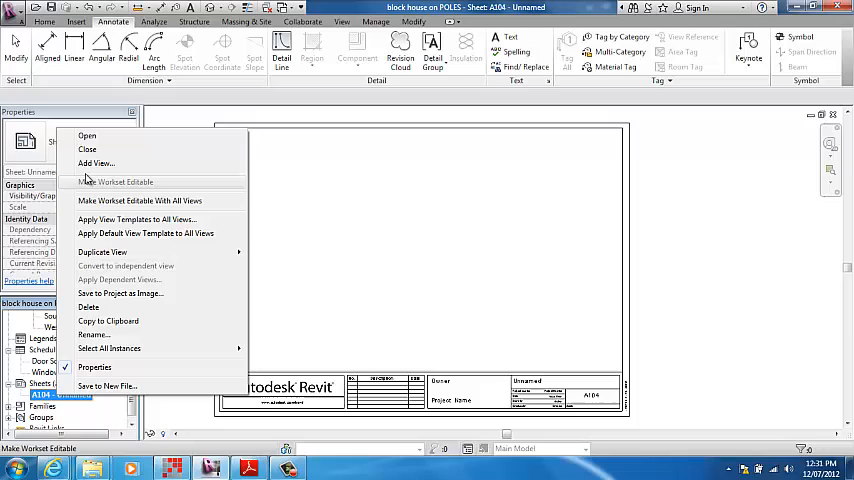
pyautogui.click(93, 334)
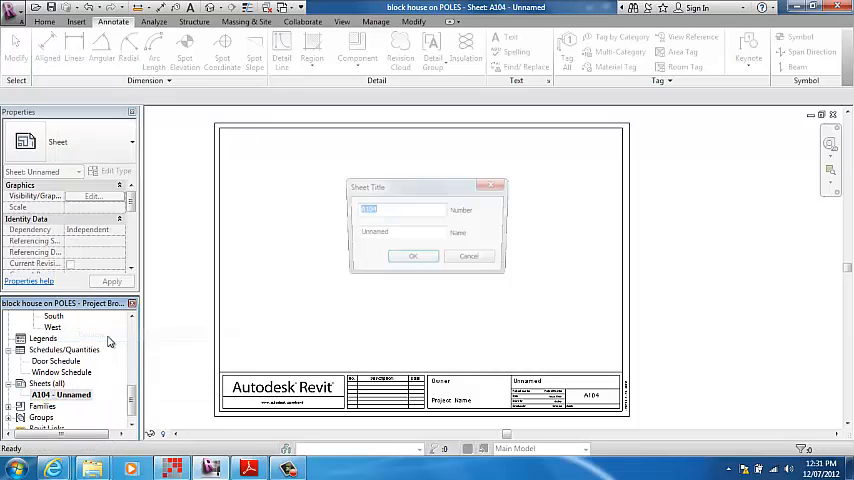
pyautogui.write('FLOO')
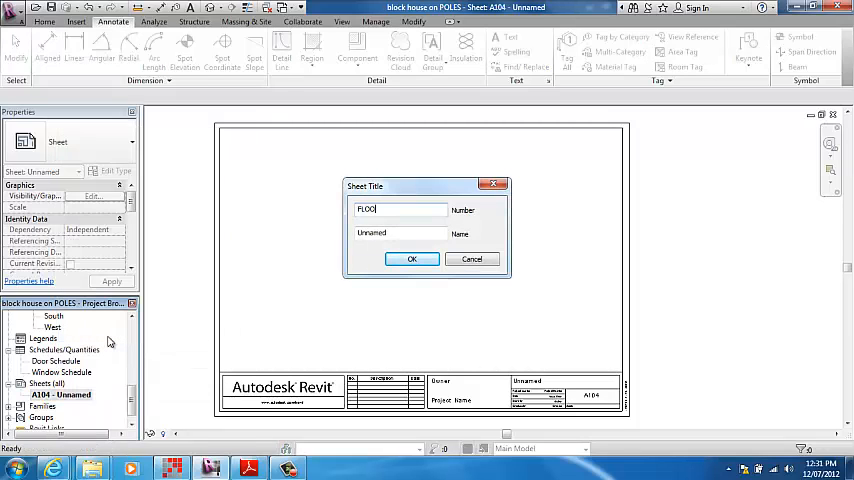
pyautogui.write('OR PLAN')
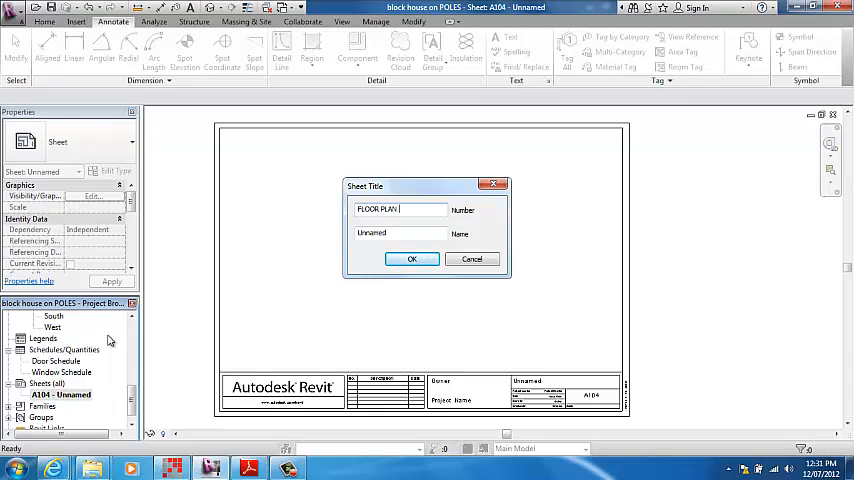
pyautogui.write('GF')
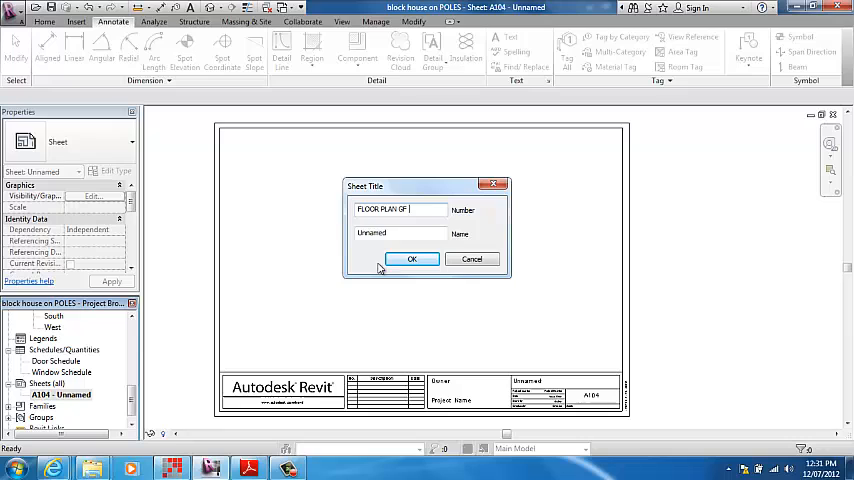
pyautogui.click(411, 259)
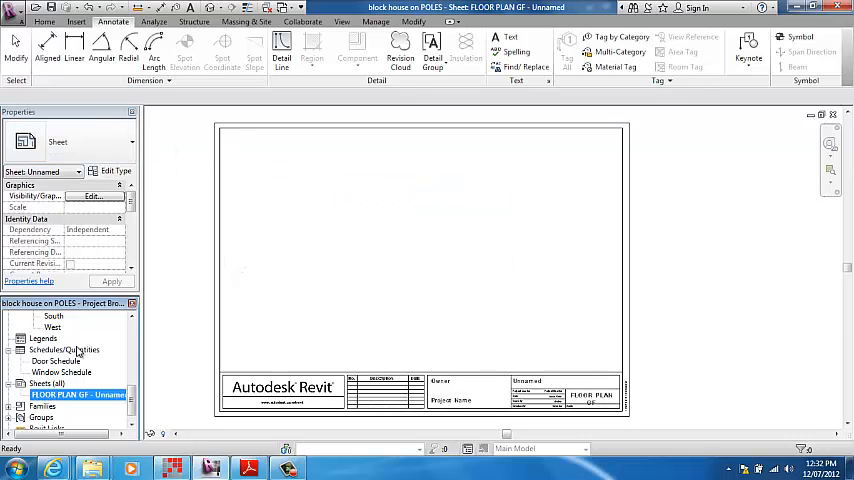
# Step: Place the TASK 1 FLOOR PLAN GF viewport onto the FLOOR PLAN GF sheet
pyautogui.rightClick(75, 394)
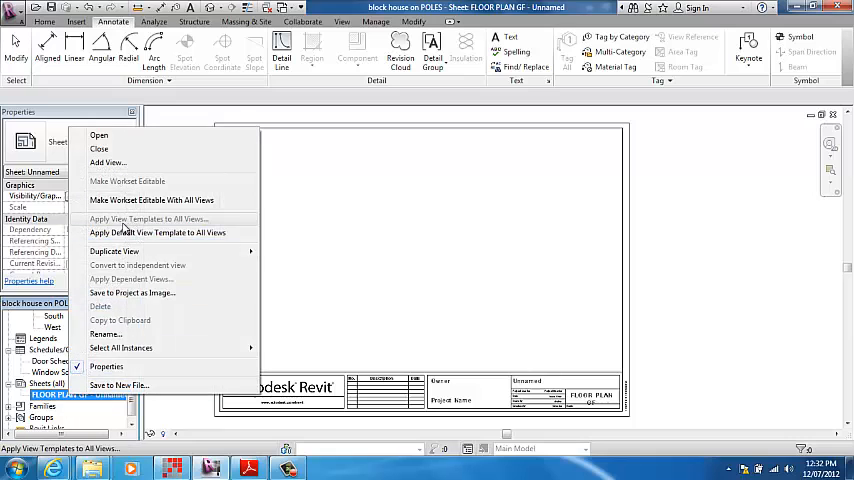
pyautogui.moveTo(108, 162)
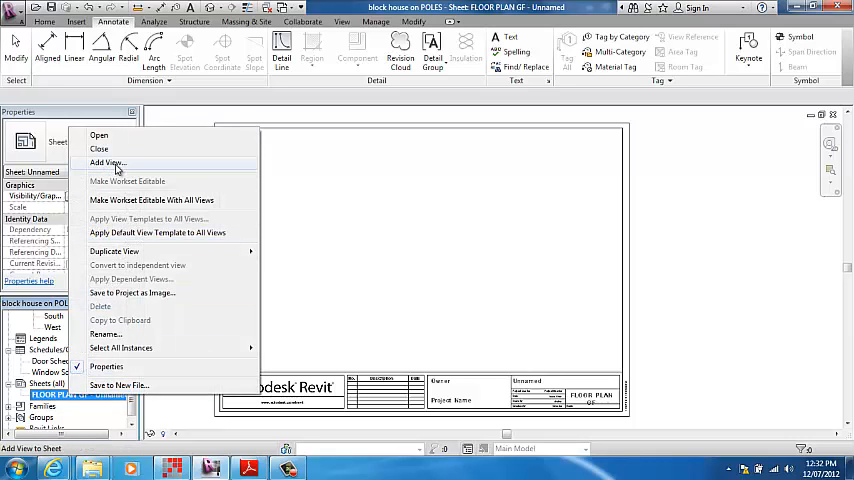
pyautogui.click(107, 163)
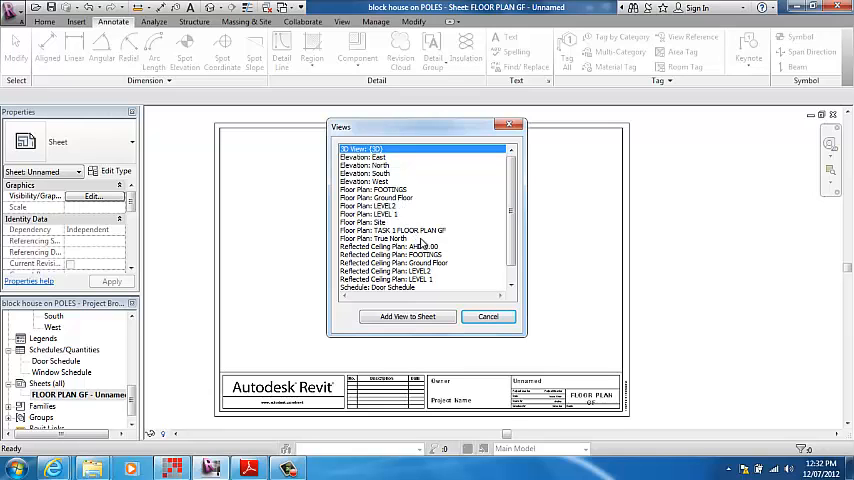
pyautogui.click(407, 316)
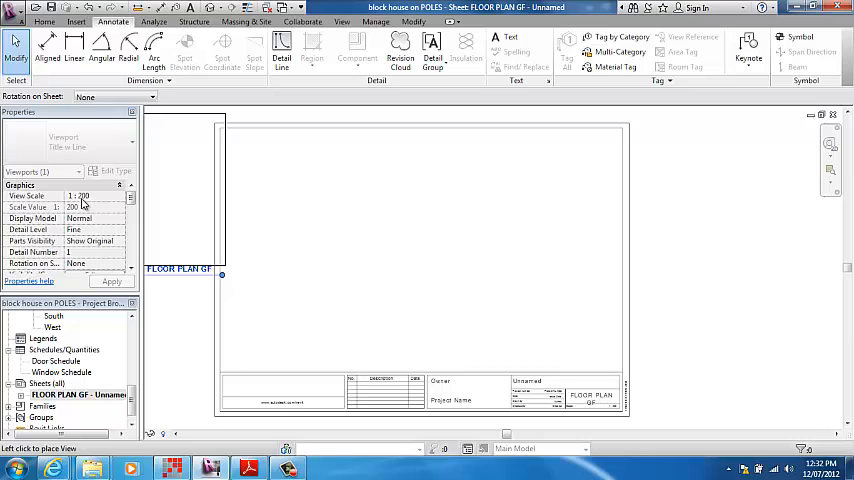
pyautogui.moveTo(425, 248)
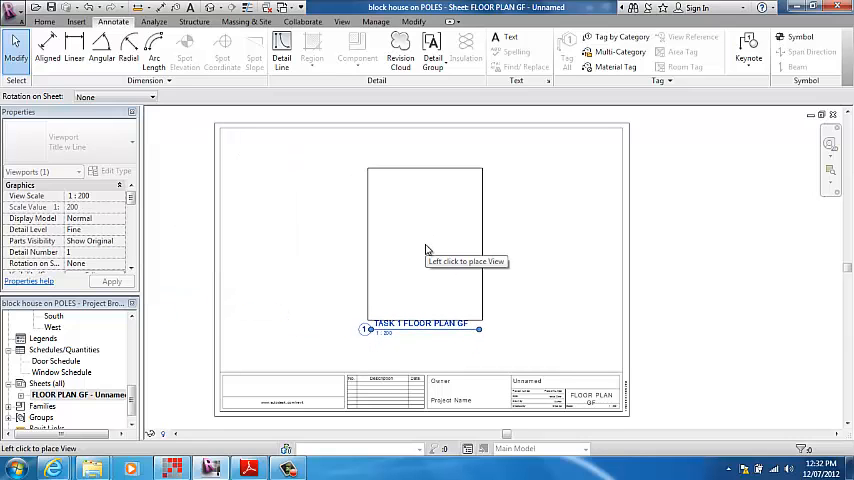
pyautogui.click(425, 250)
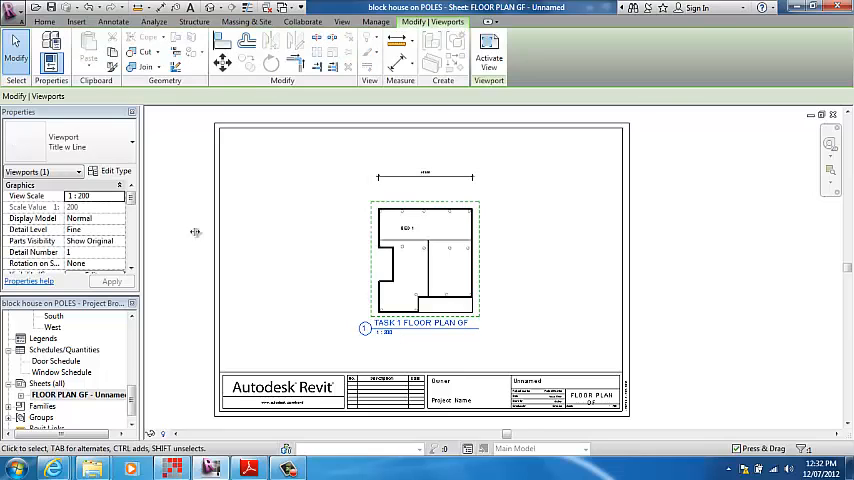
pyautogui.click(125, 142)
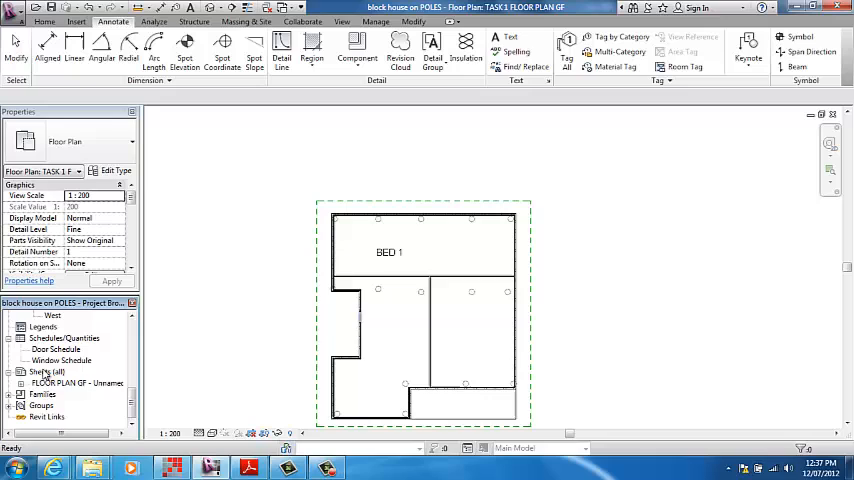
# Step: Check the FLOOR PLAN GF sheet, then reopen the TASK 1 FLOOR PLAN GF view
pyautogui.doubleClick(78, 383)
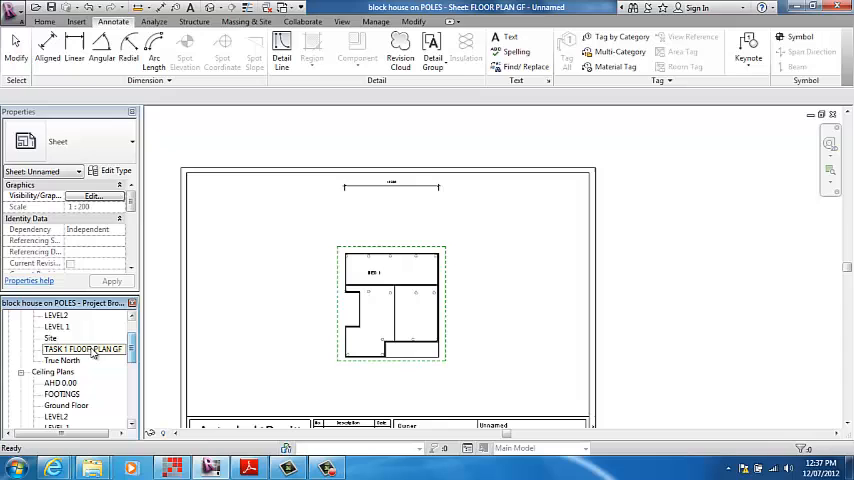
pyautogui.doubleClick(83, 348)
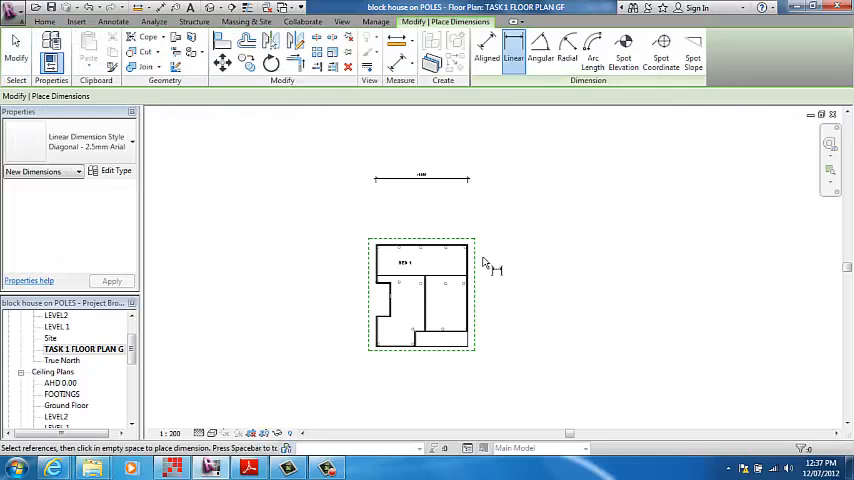
pyautogui.scroll(3)
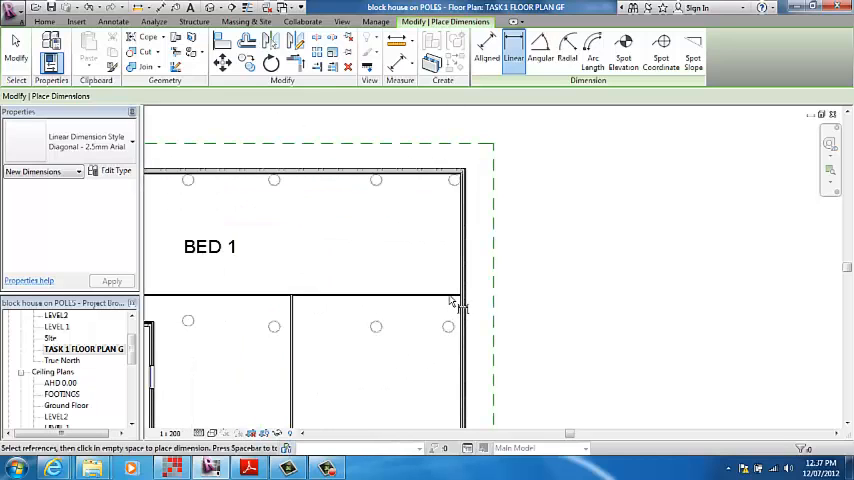
pyautogui.moveTo(508, 184)
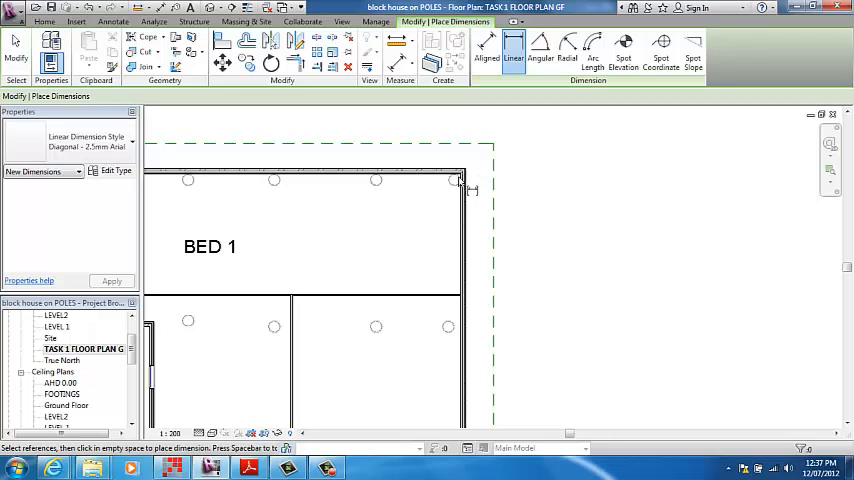
pyautogui.moveTo(463, 180)
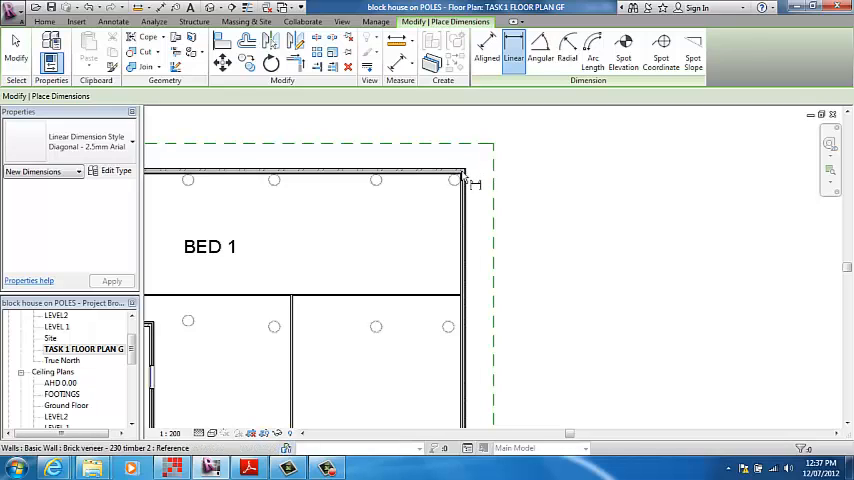
pyautogui.moveTo(462, 300)
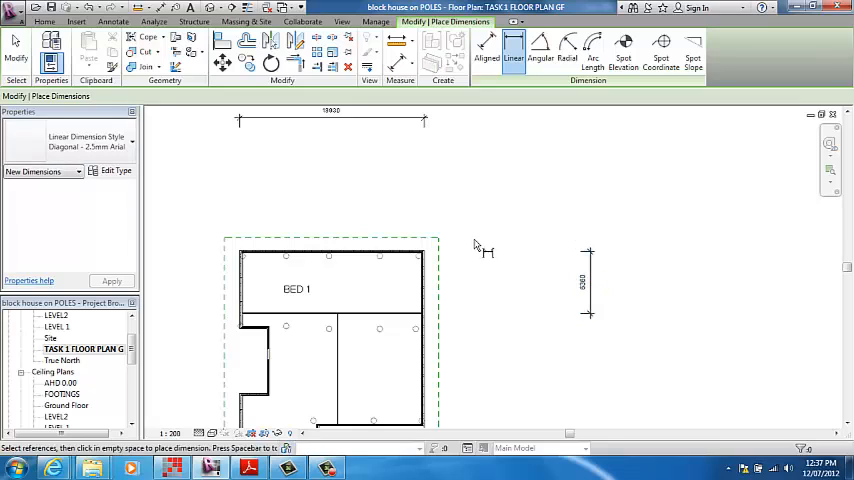
pyautogui.moveTo(450, 190)
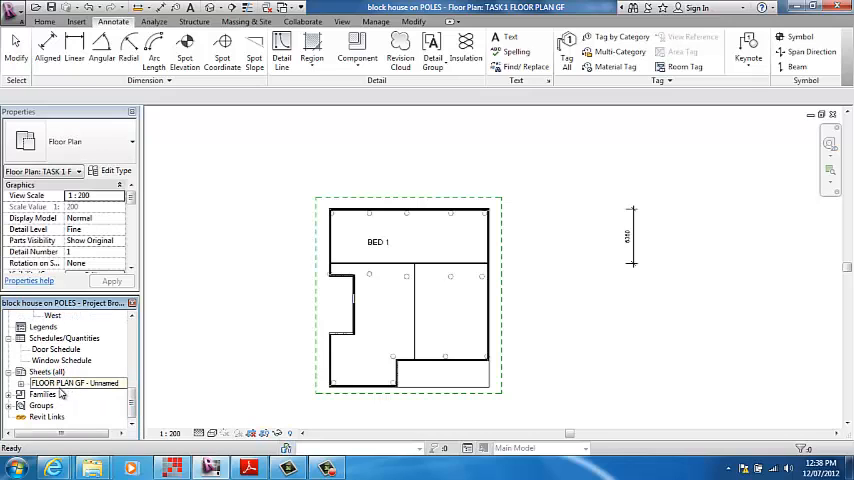
# Step: Open the FLOOR PLAN GF sheet and select the viewport showing the 6350 dimension
pyautogui.doubleClick(77, 383)
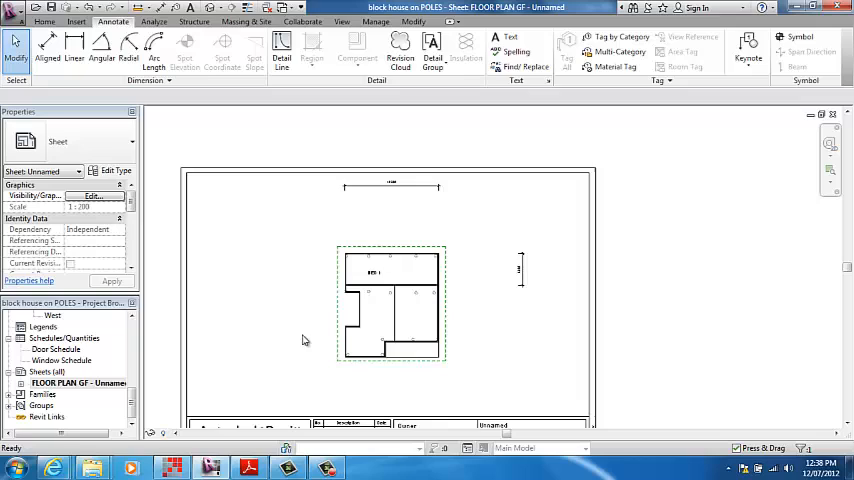
pyautogui.click(430, 268)
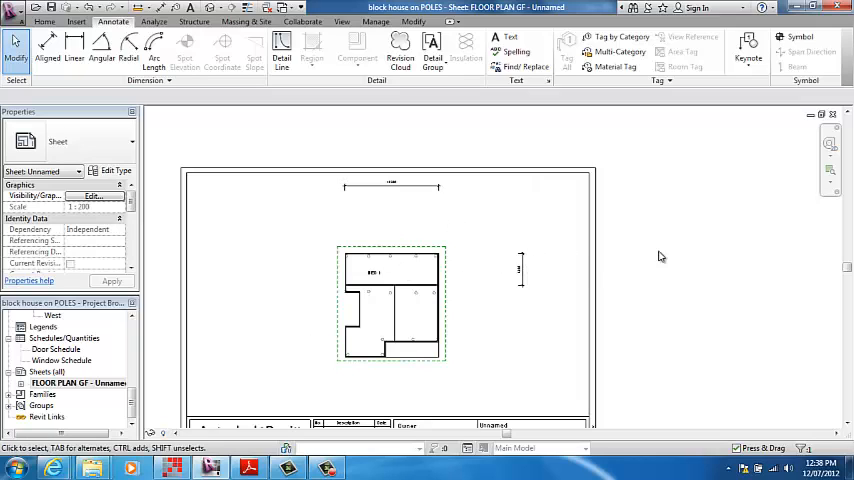
pyautogui.moveTo(519, 277)
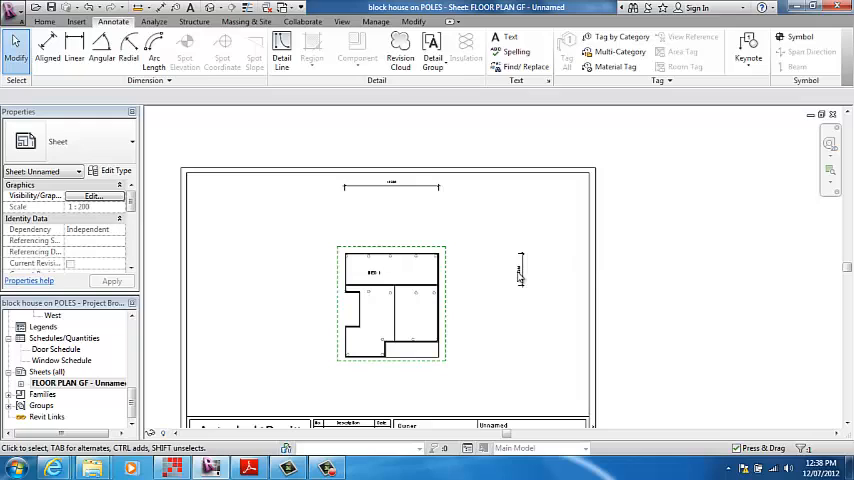
pyautogui.moveTo(568, 216)
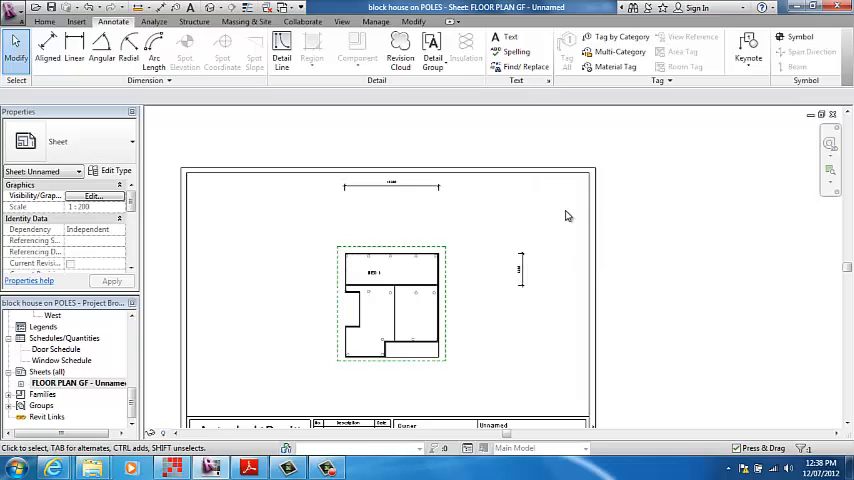
pyautogui.moveTo(745, 94)
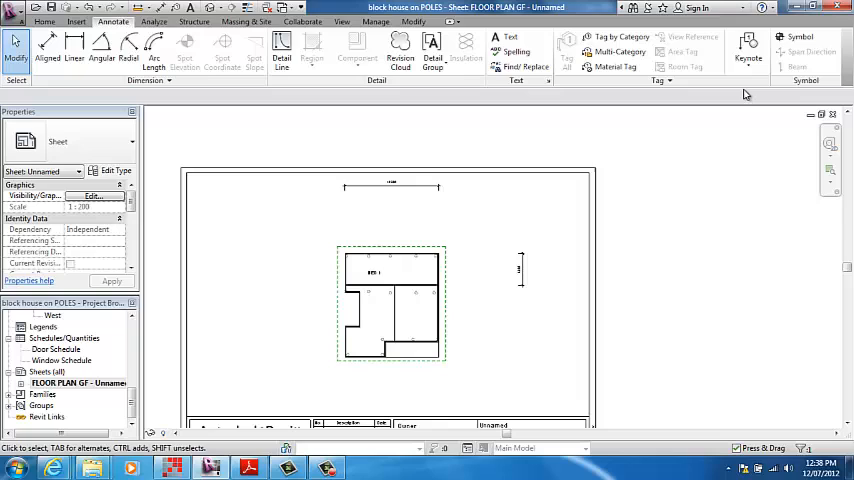
pyautogui.moveTo(425, 309)
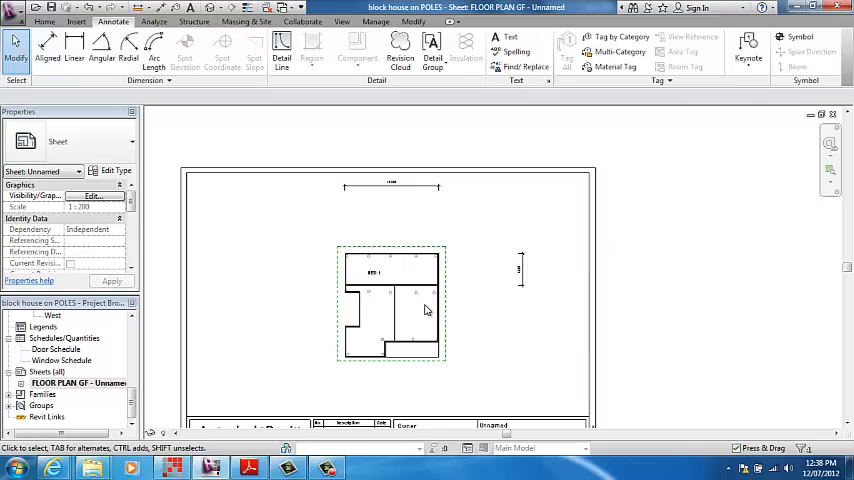
pyautogui.click(420, 320)
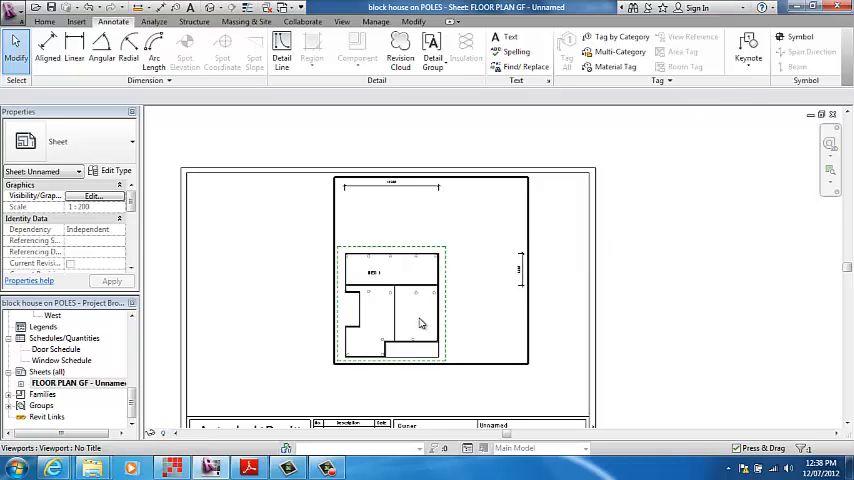
pyautogui.moveTo(418, 322)
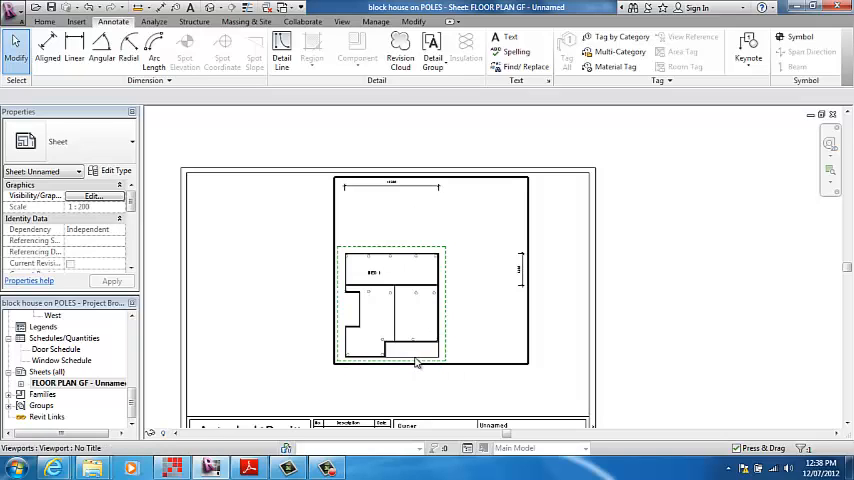
pyautogui.moveTo(420, 347)
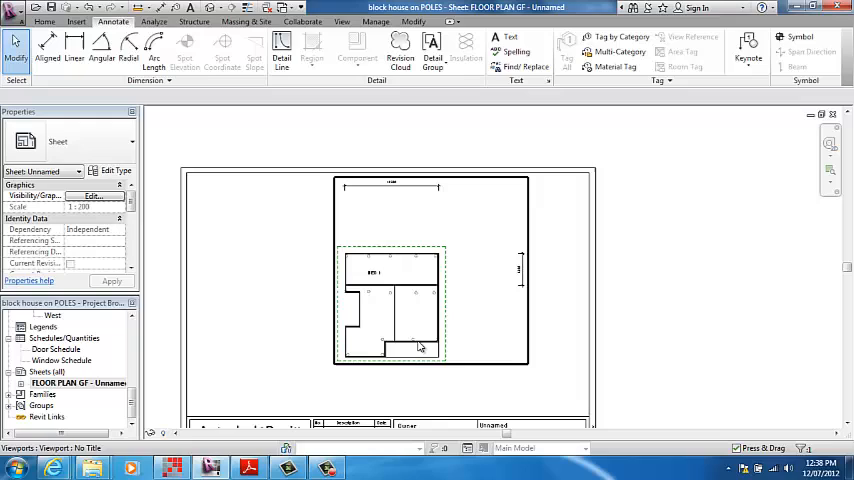
pyautogui.moveTo(416, 335)
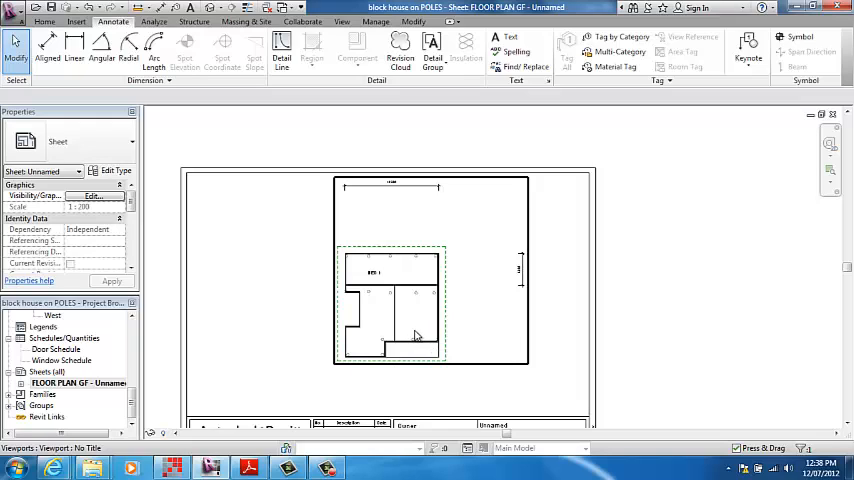
pyautogui.moveTo(415, 336)
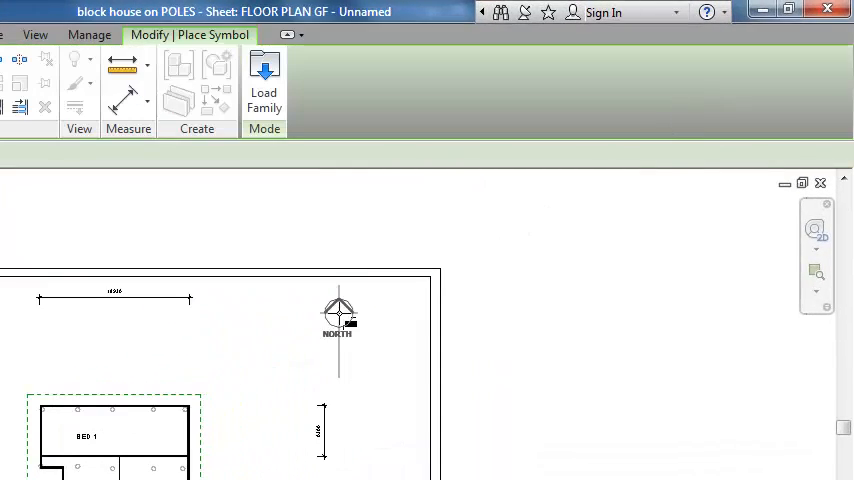
pyautogui.moveTo(278, 338)
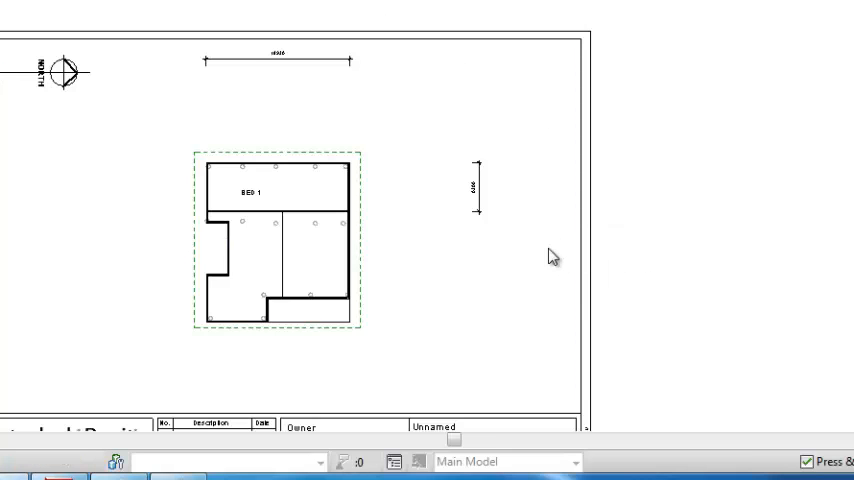
pyautogui.moveTo(133, 281)
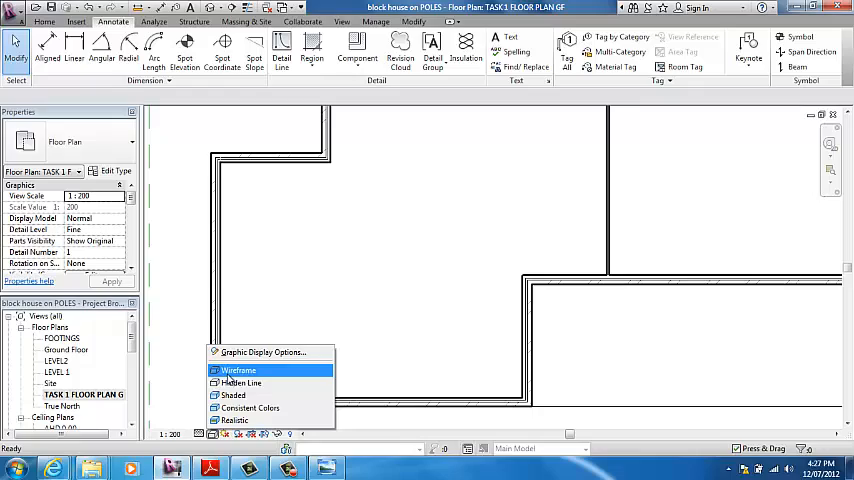
# Step: Set the TASK 1 FLOOR PLAN GF visual style to Hidden Line
pyautogui.click(239, 370)
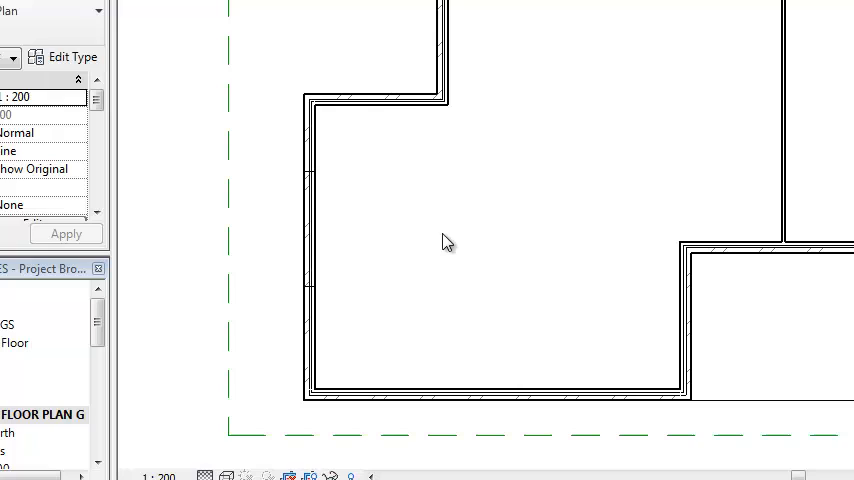
pyautogui.click(305, 235)
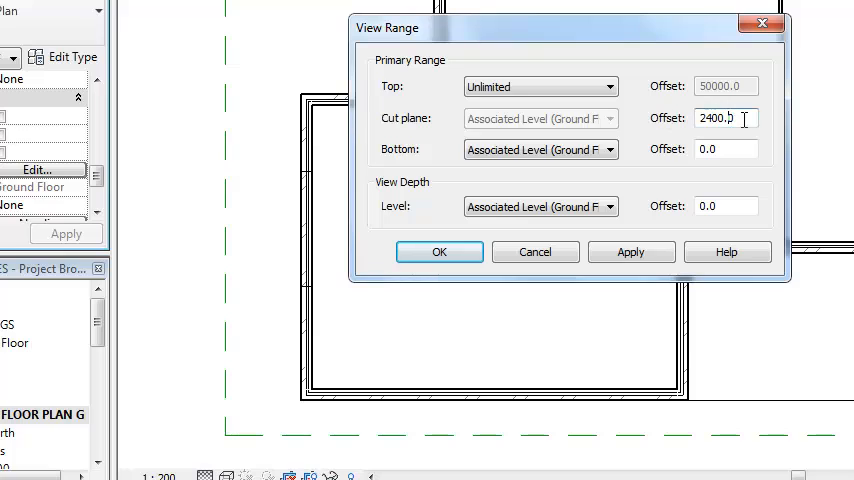
# Step: Enter 1500 as the cut plane offset and confirm the view range
pyautogui.tripleClick(725, 118)
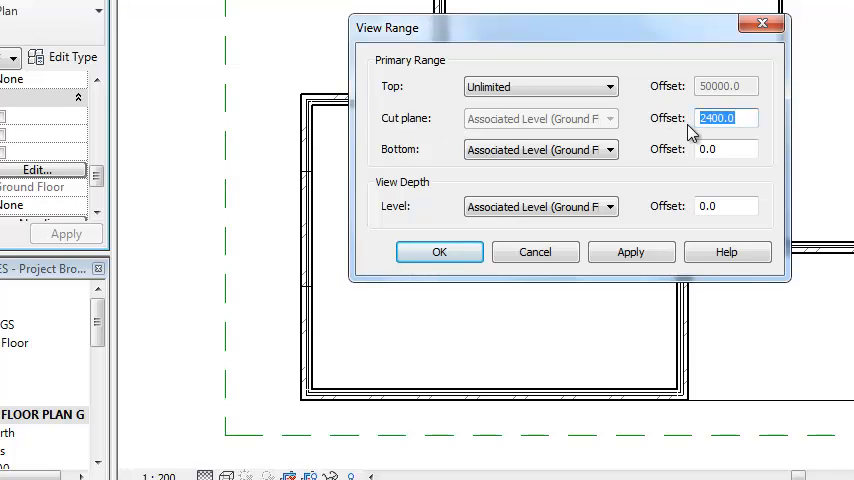
pyautogui.write('1500')
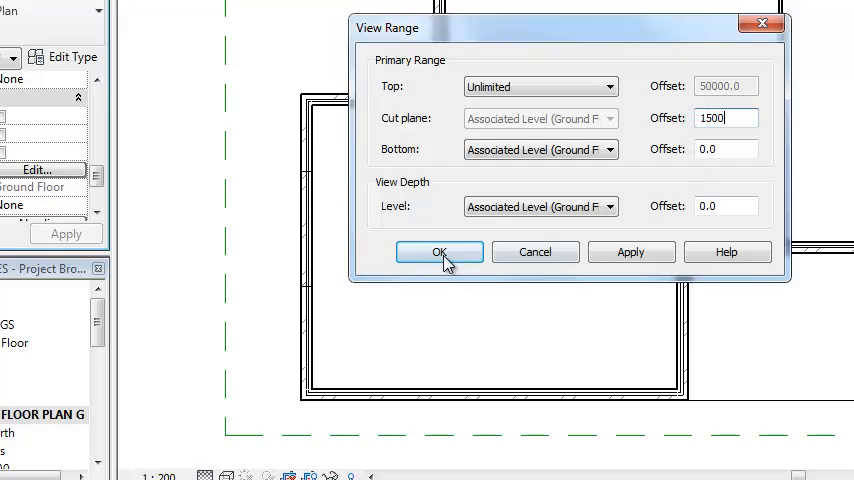
pyautogui.click(438, 252)
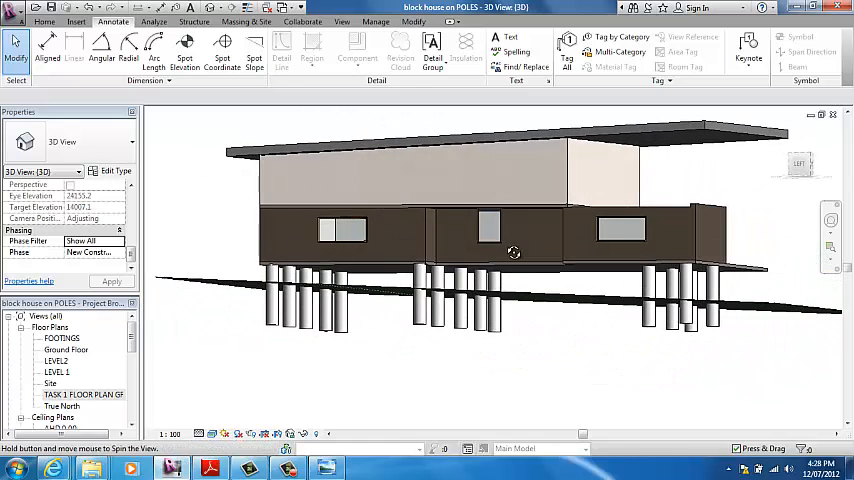
# Step: Switch to the default 3D view and select the left window
pyautogui.click(343, 228)
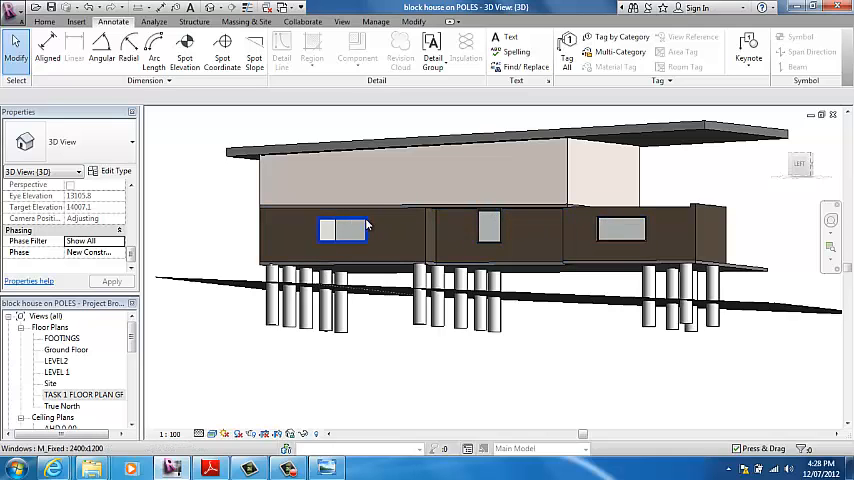
pyautogui.click(489, 224)
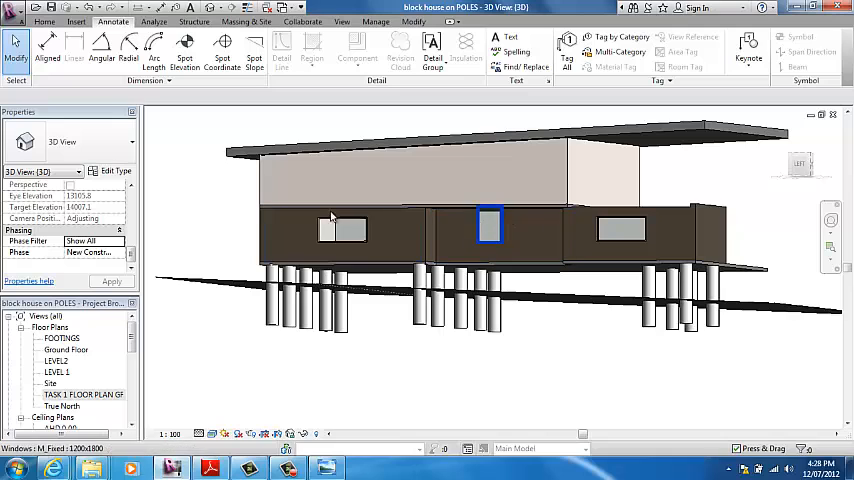